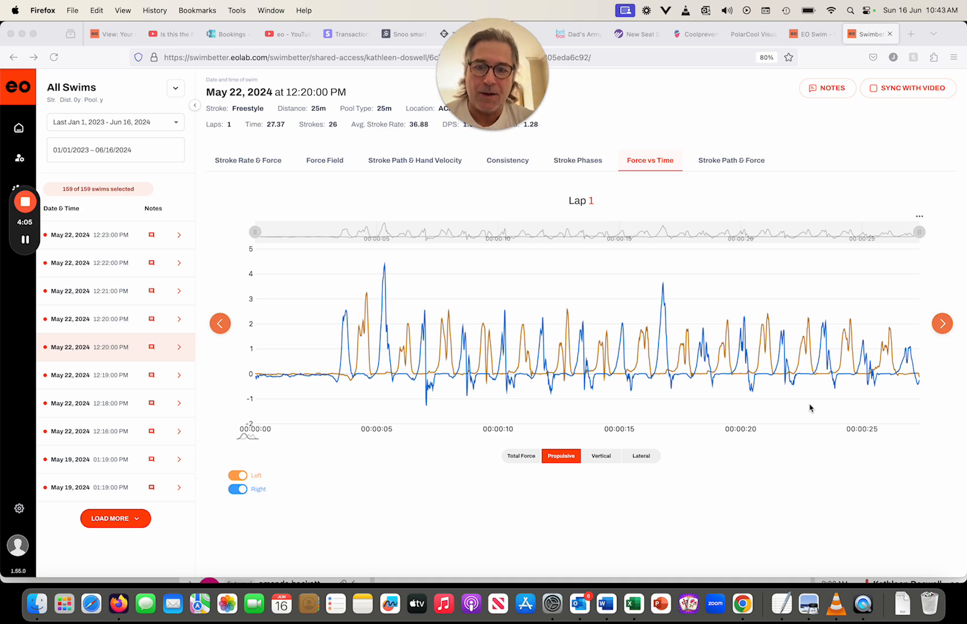
pyautogui.moveTo(407, 419)
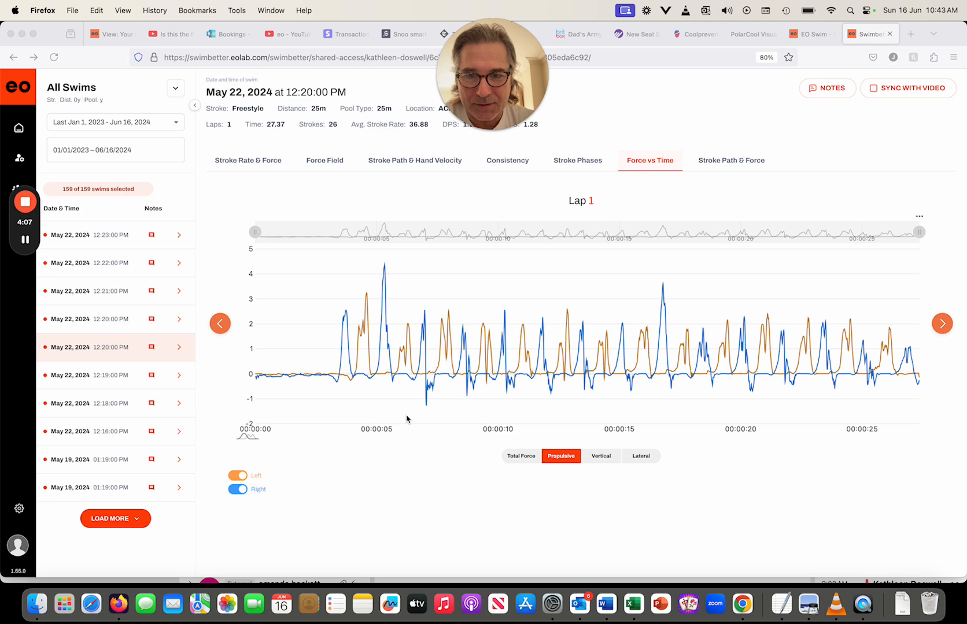
pyautogui.moveTo(440, 351)
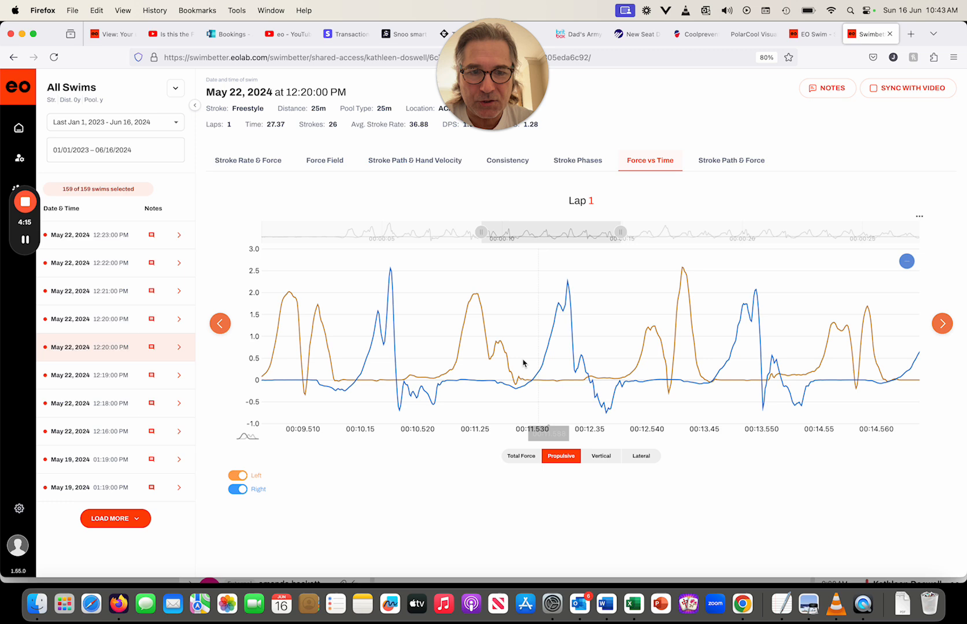
pyautogui.moveTo(306, 348)
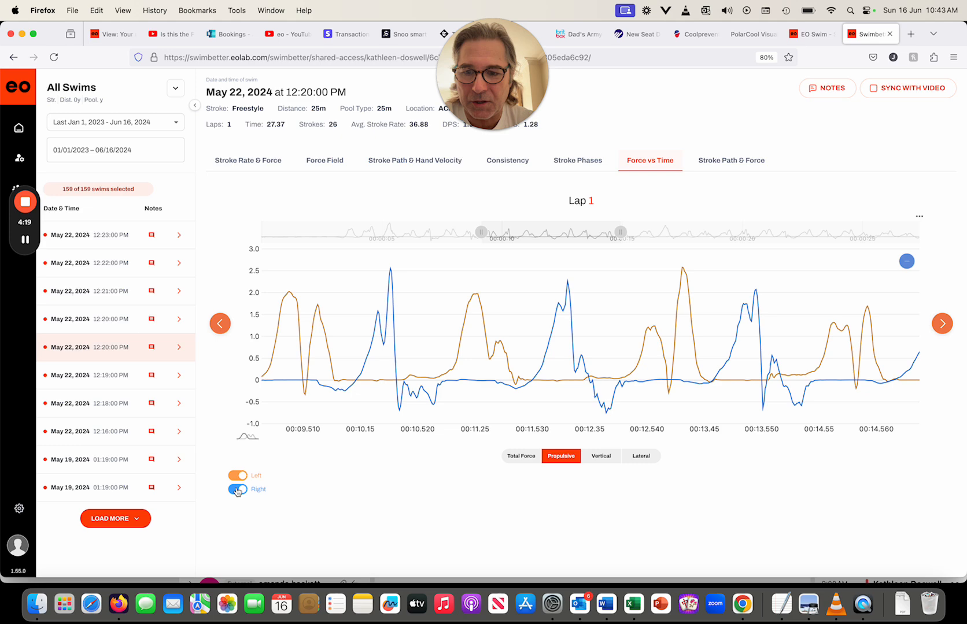
# Hide the right hand's force curve so only the left-hand trace remains.
pyautogui.click(238, 488)
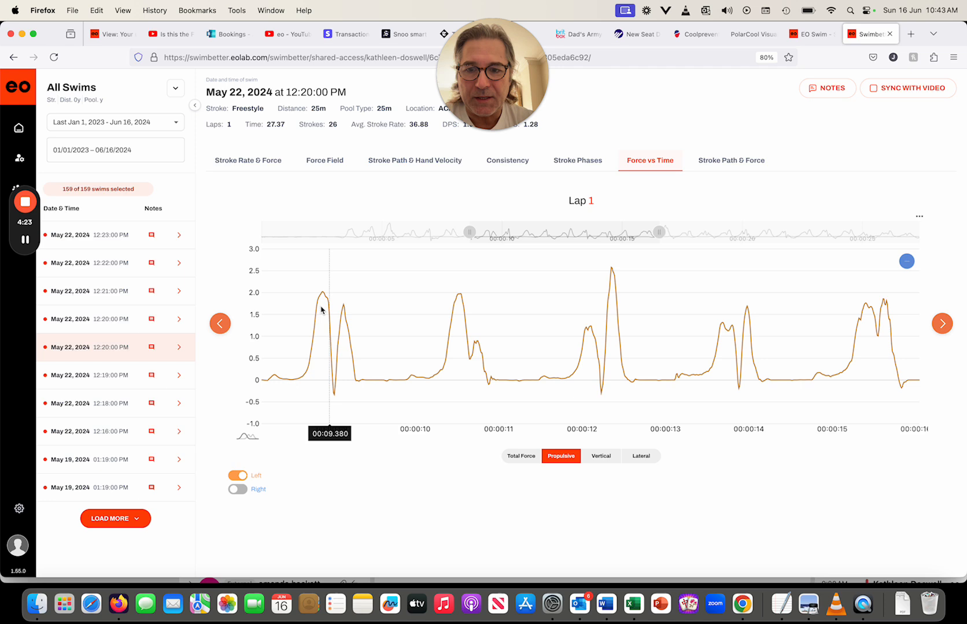
pyautogui.moveTo(335, 296)
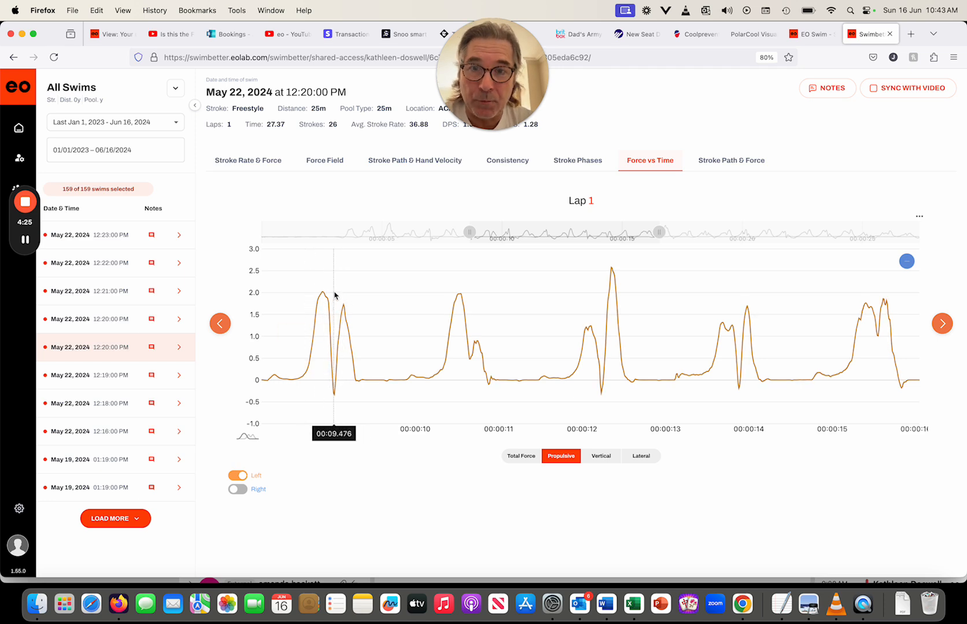
pyautogui.moveTo(334, 398)
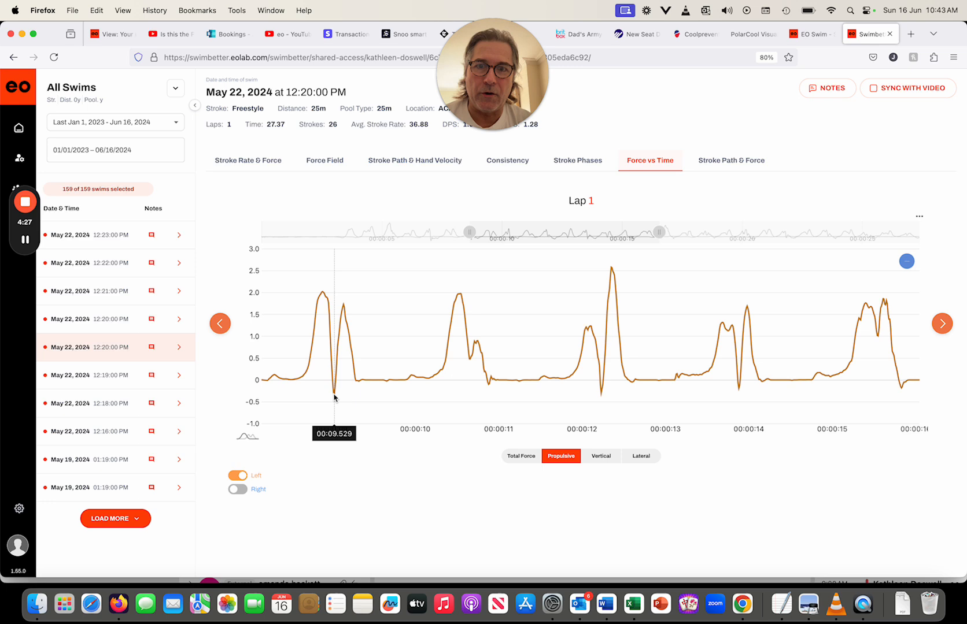
pyautogui.moveTo(620, 370)
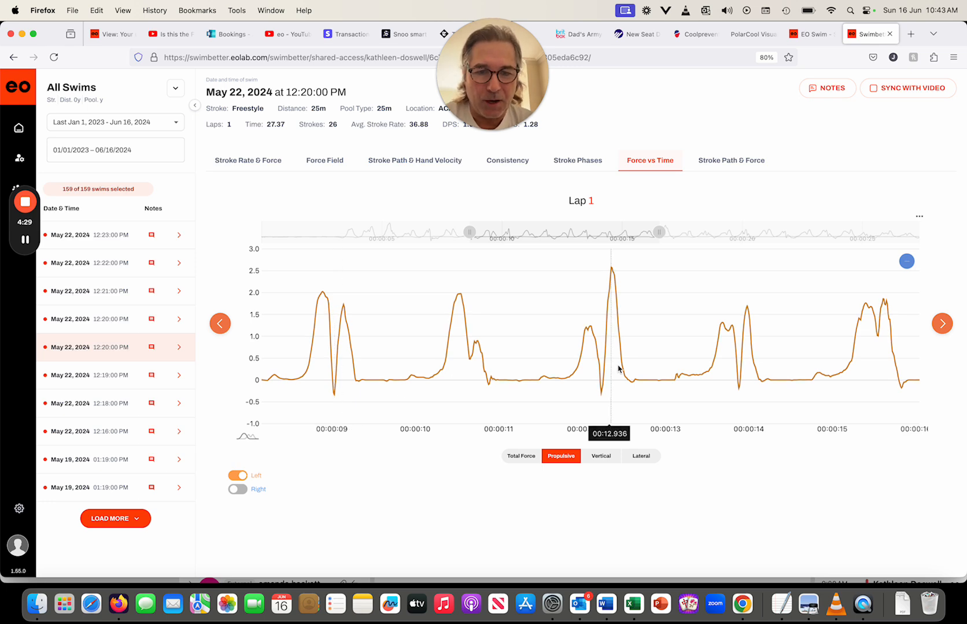
pyautogui.moveTo(740, 388)
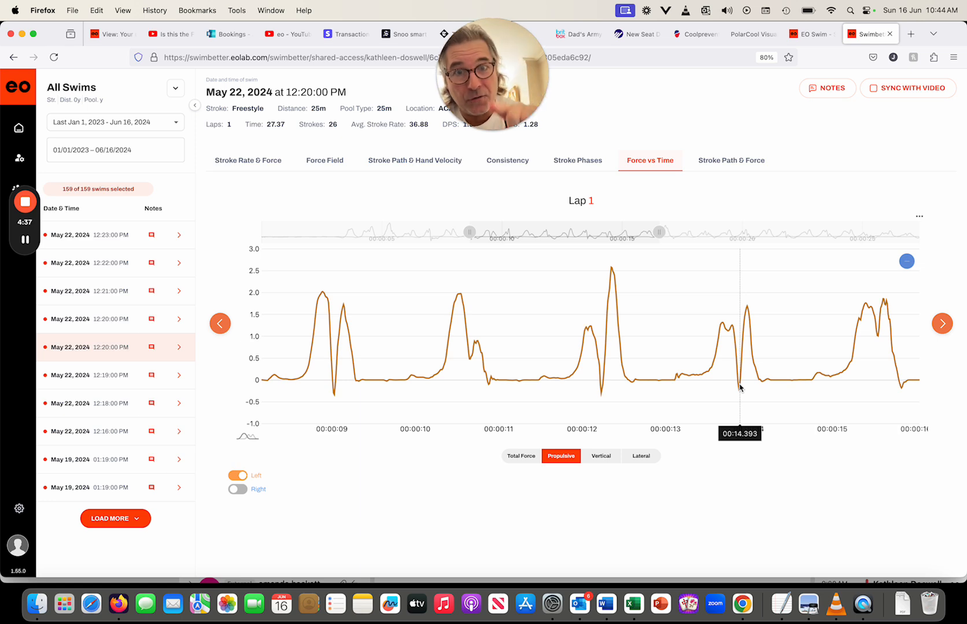
pyautogui.moveTo(326, 426)
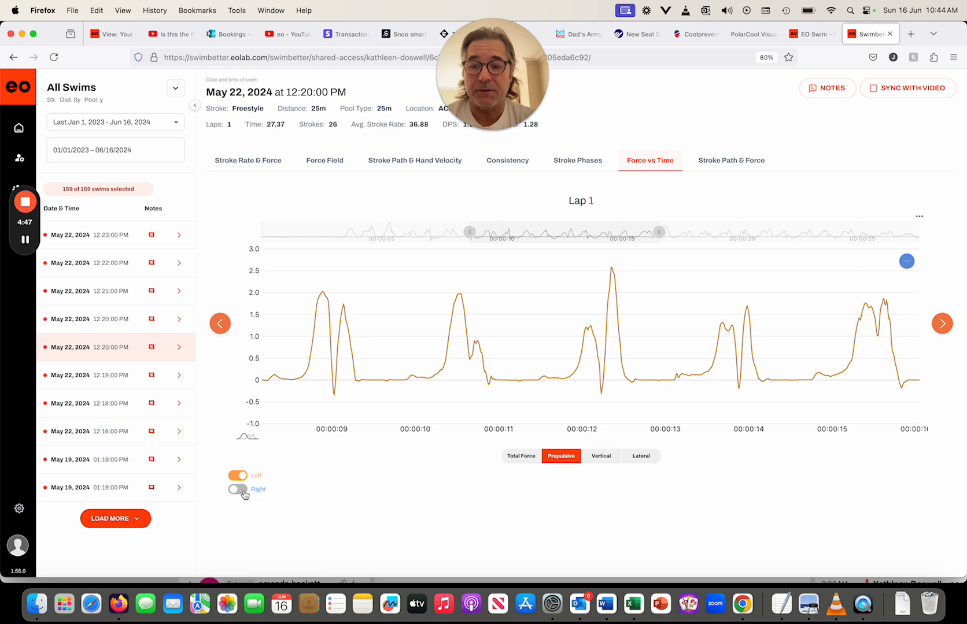
# Turn the Right toggle back on to show both hands' force curves.
pyautogui.click(236, 488)
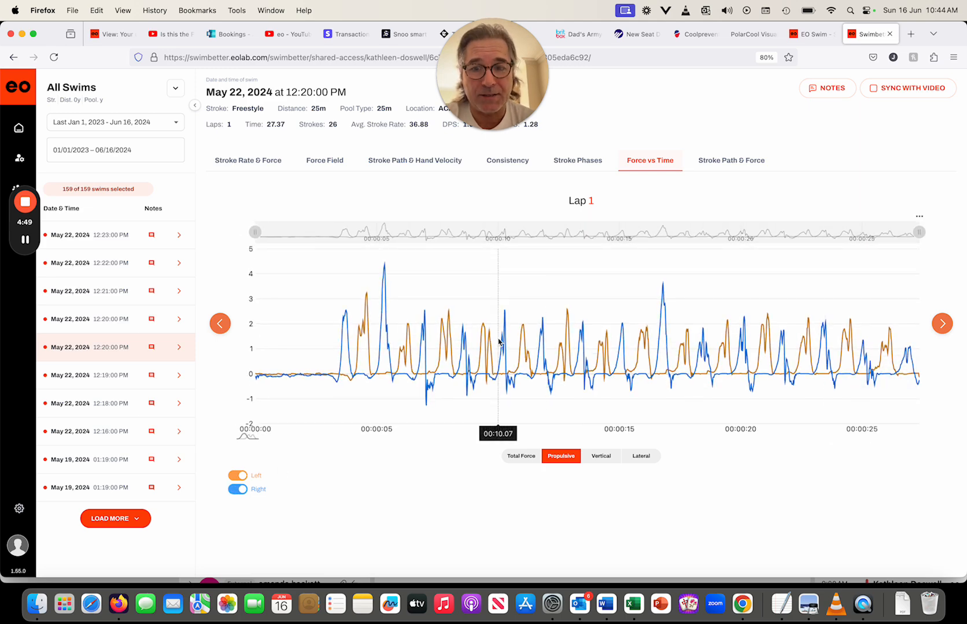
pyautogui.moveTo(430, 412)
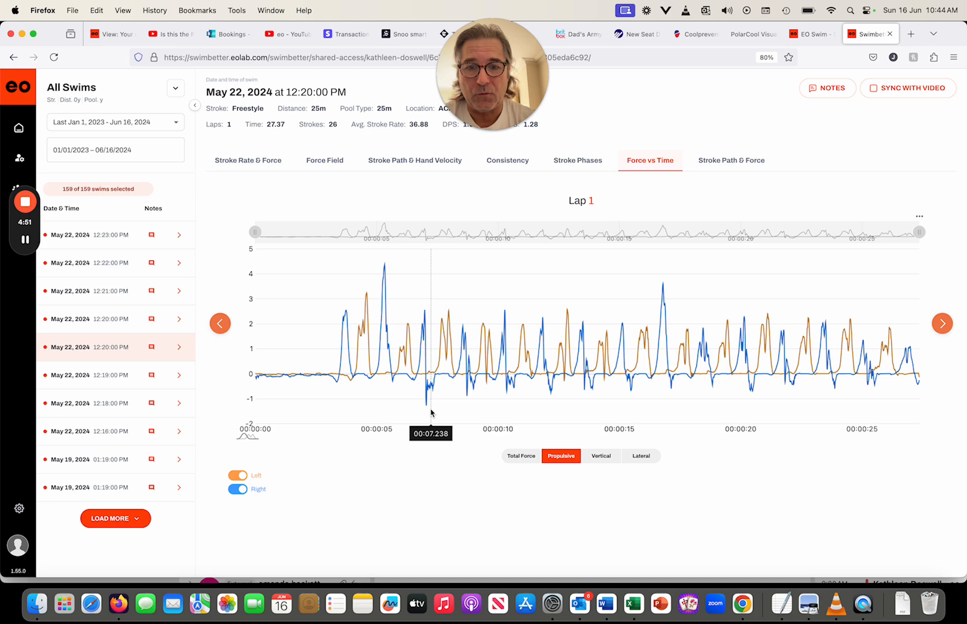
pyautogui.moveTo(352, 354)
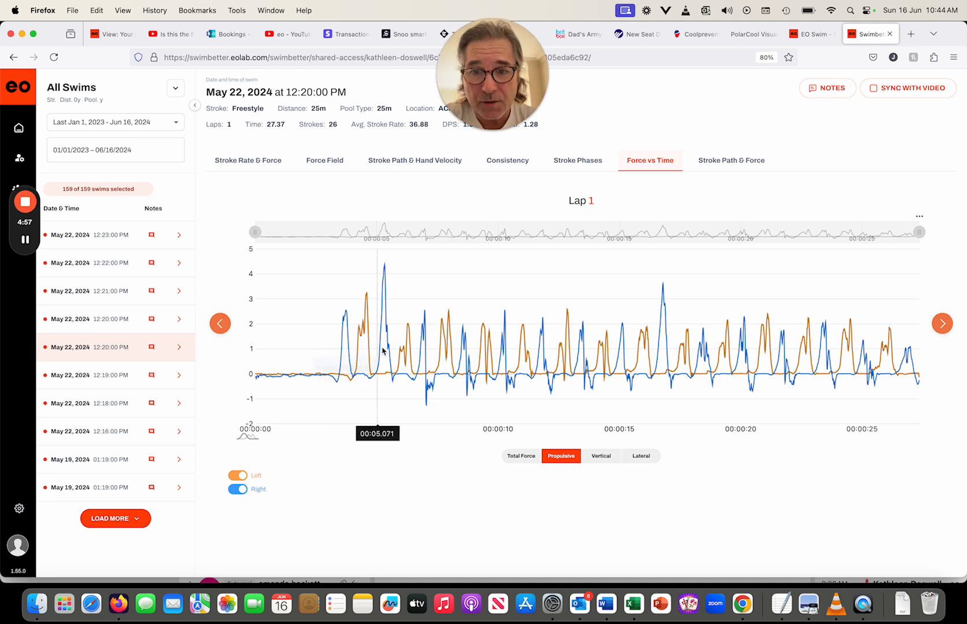
pyautogui.moveTo(425, 362)
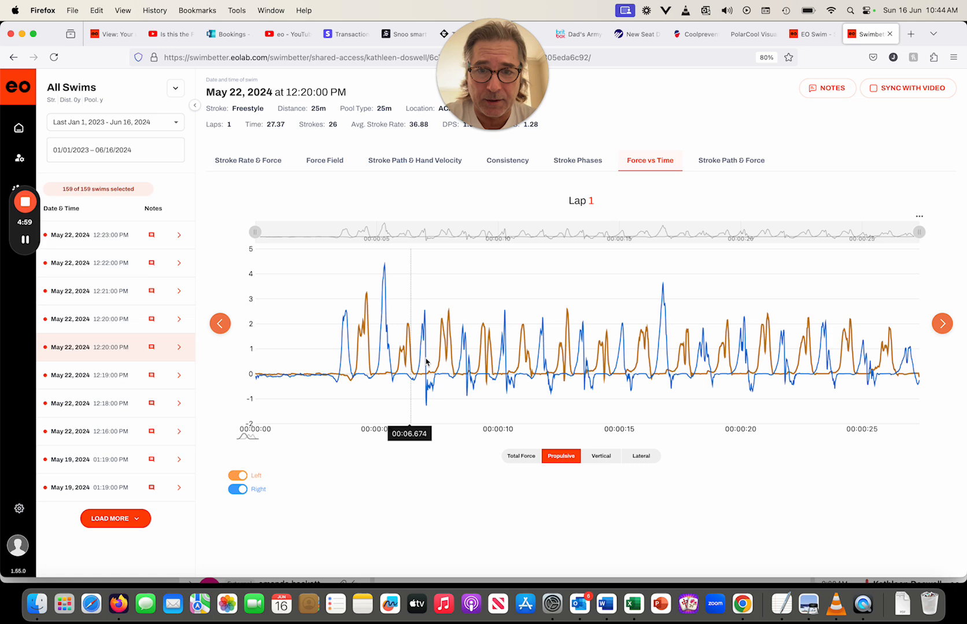
pyautogui.moveTo(485, 370)
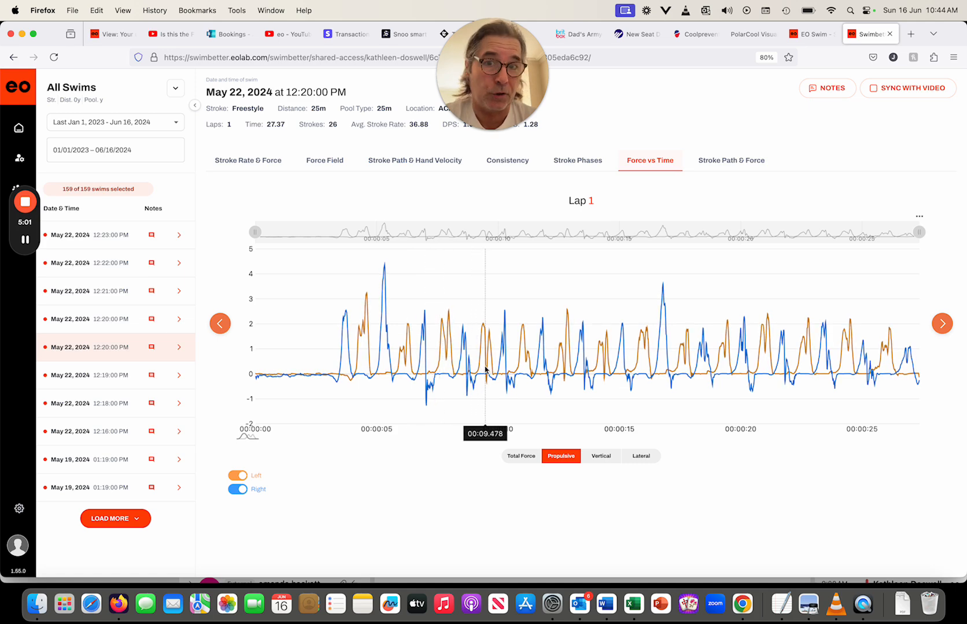
# Switch to the Stroke Path & Force tab.
pyautogui.click(731, 160)
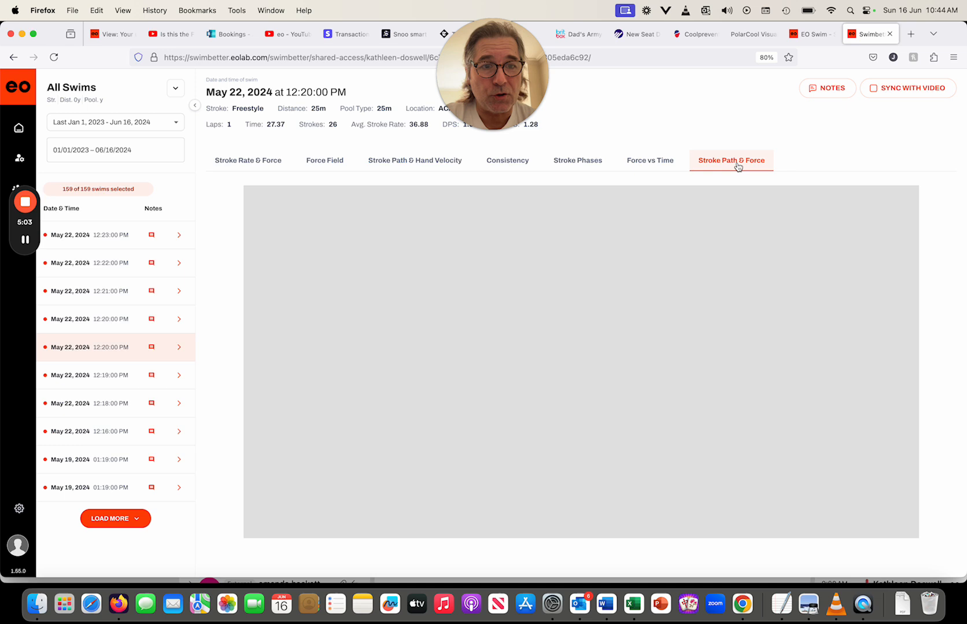
# Select left stroke 3, view it from overhead, and add Lateral force.
pyautogui.click(731, 160)
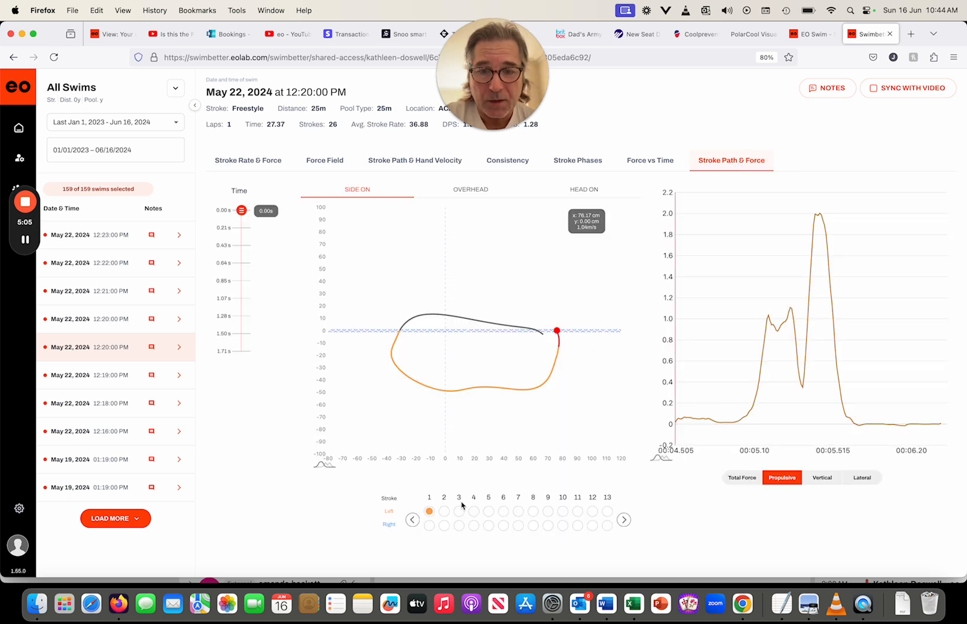
pyautogui.click(458, 512)
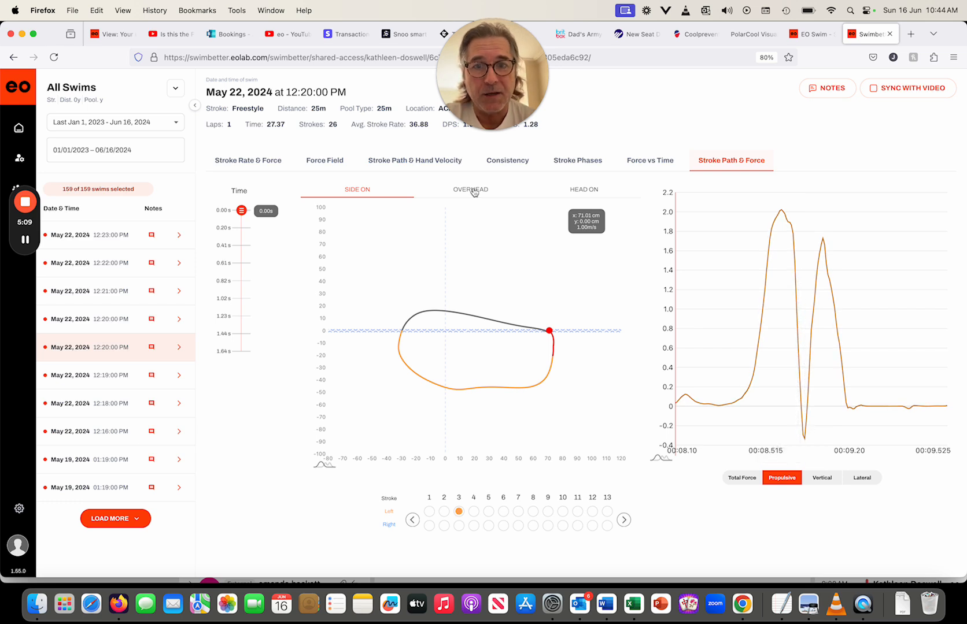
pyautogui.click(470, 189)
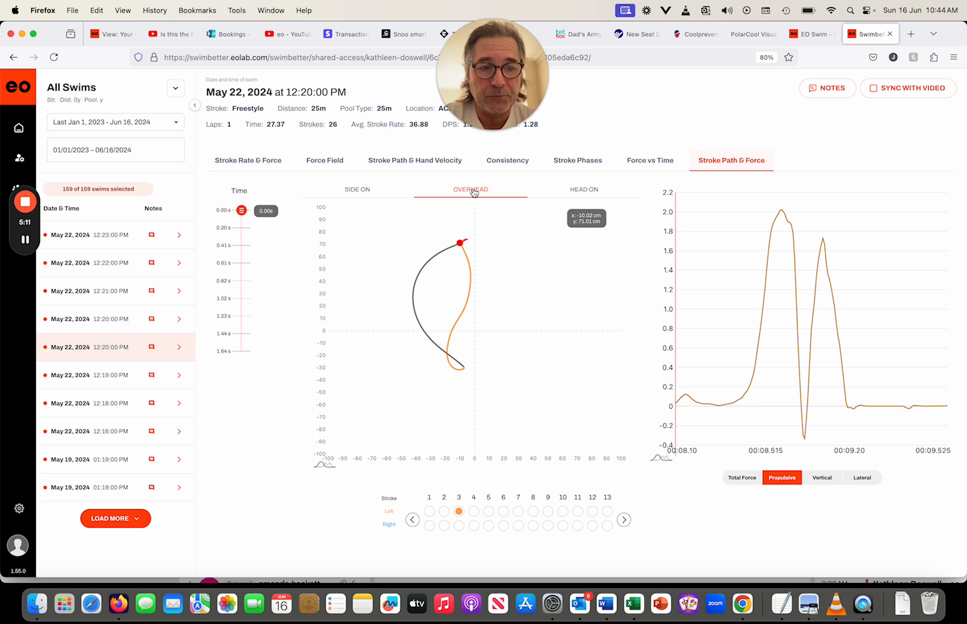
pyautogui.click(861, 477)
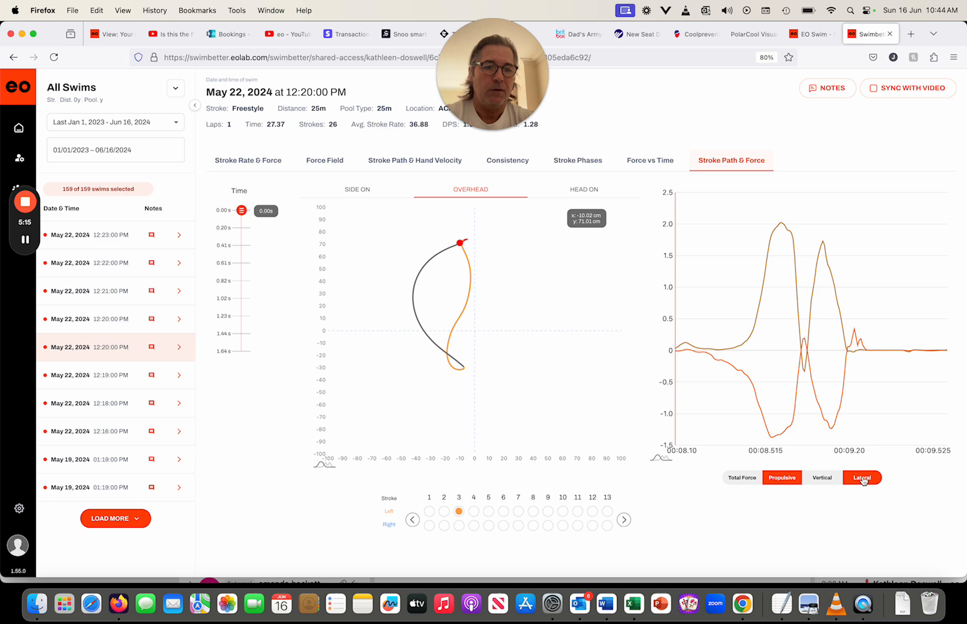
pyautogui.moveTo(741, 370)
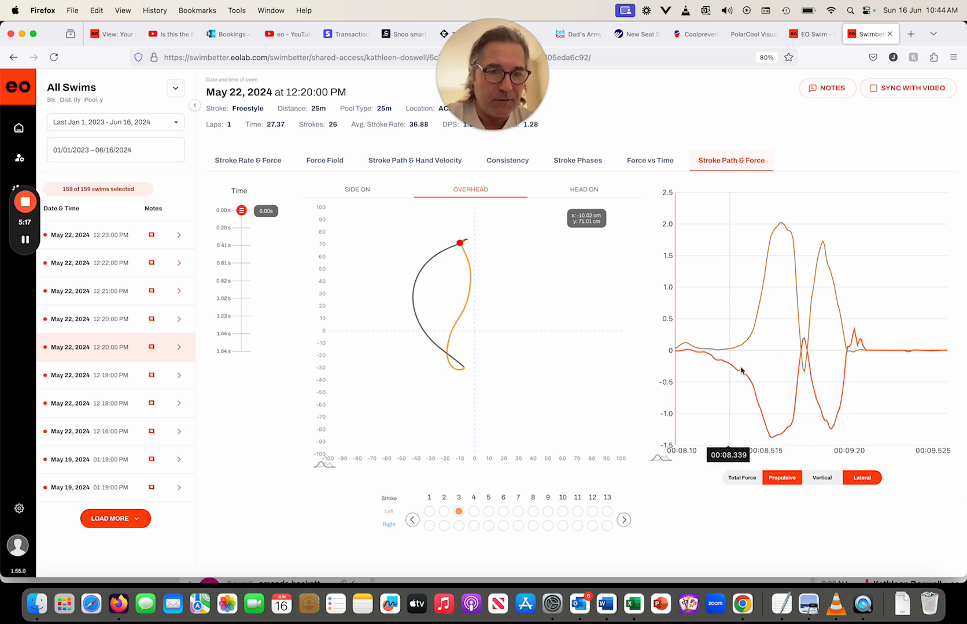
pyautogui.moveTo(812, 358)
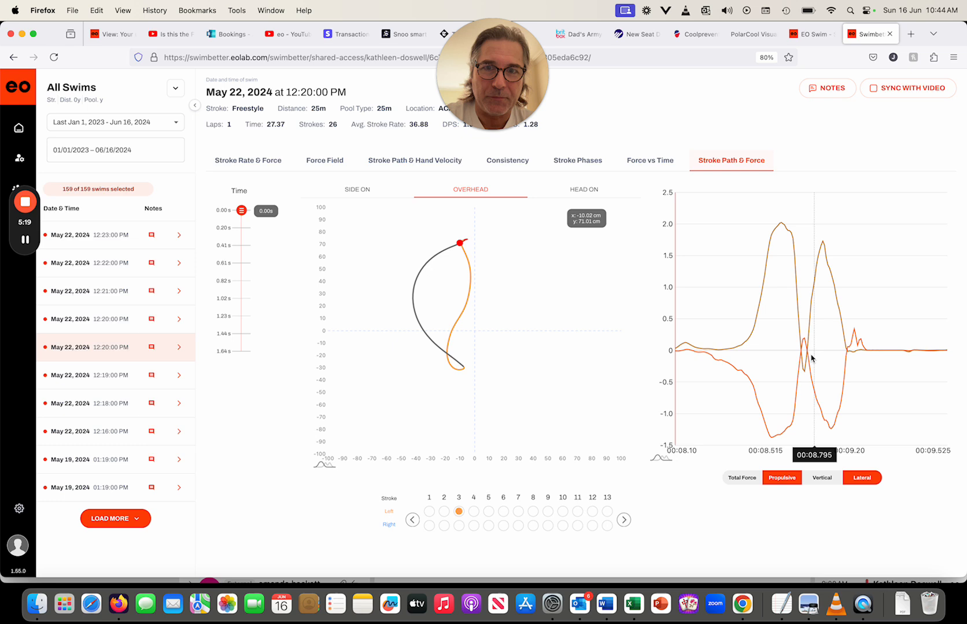
pyautogui.moveTo(744, 389)
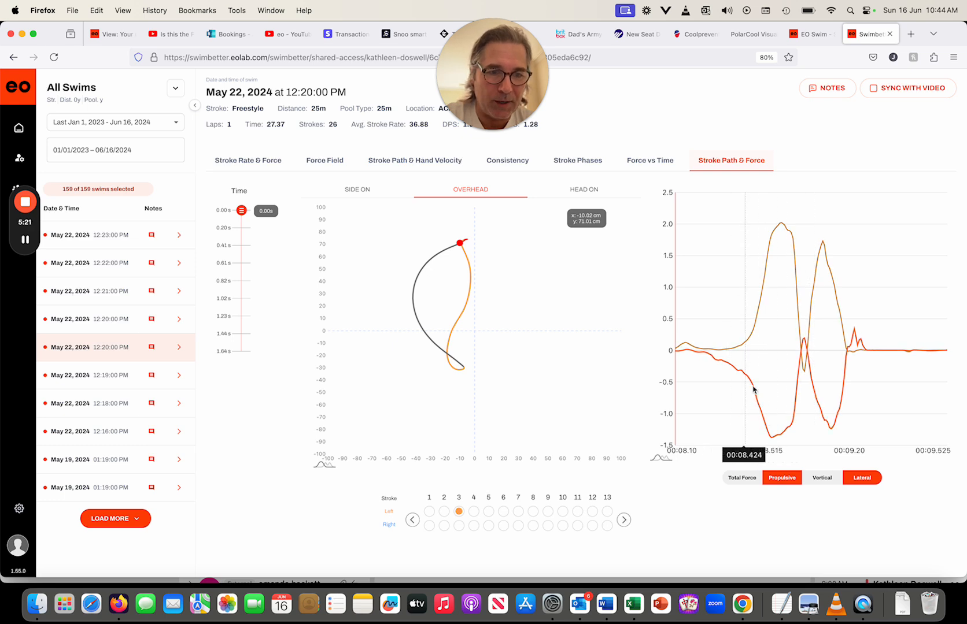
pyautogui.moveTo(767, 431)
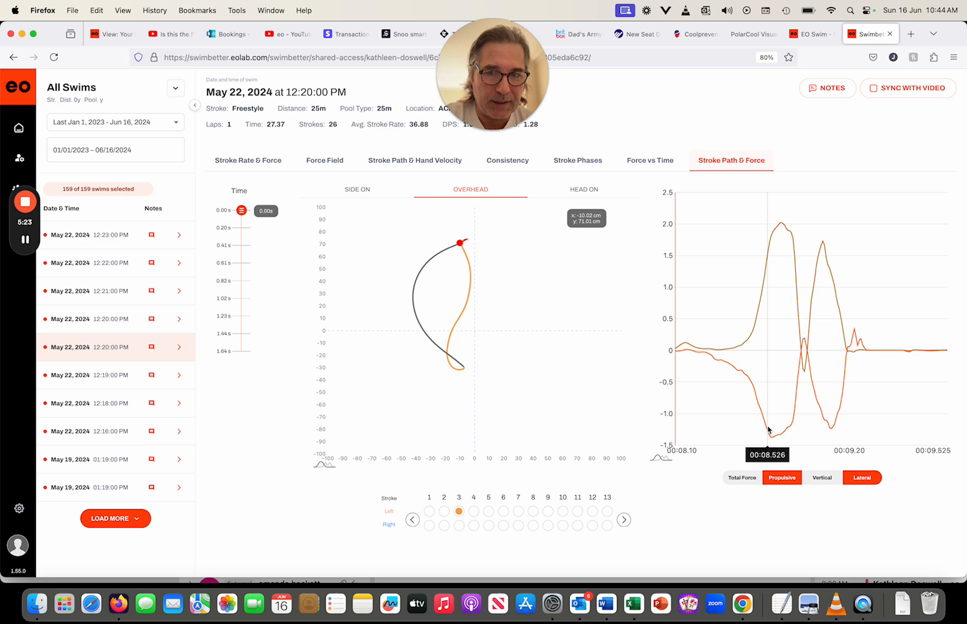
pyautogui.moveTo(754, 394)
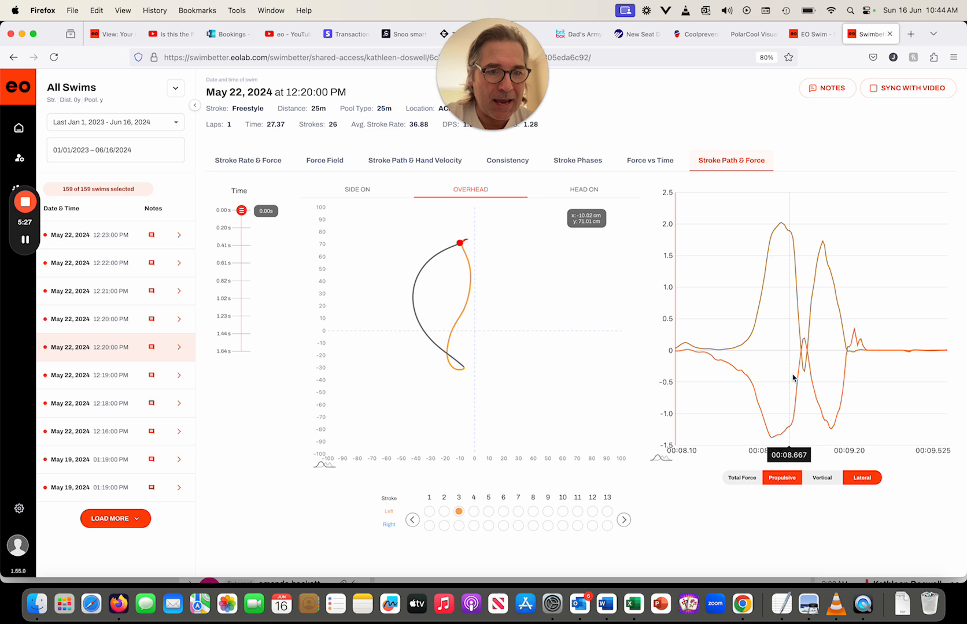
pyautogui.moveTo(802, 339)
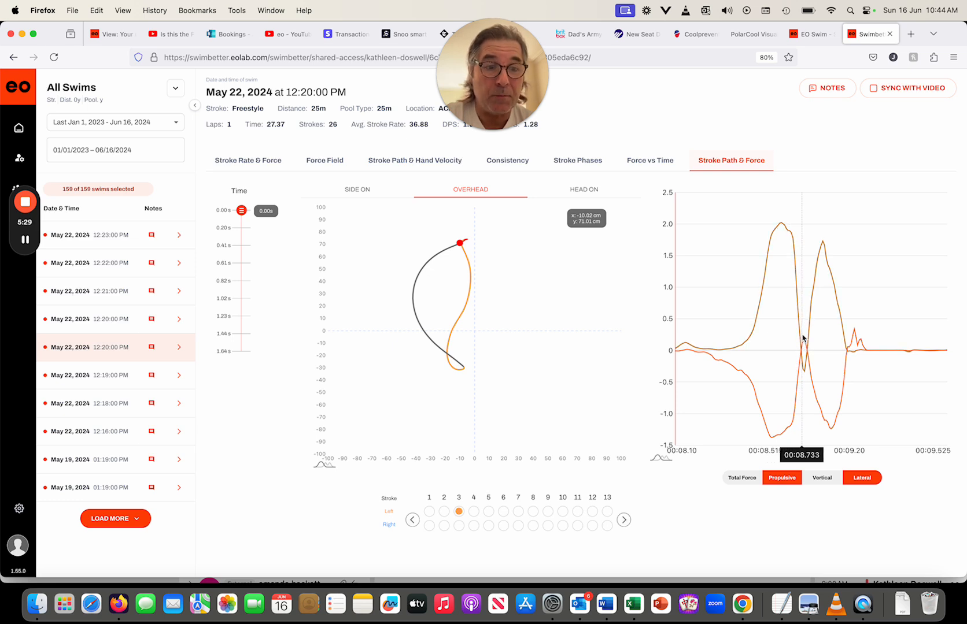
pyautogui.moveTo(895, 423)
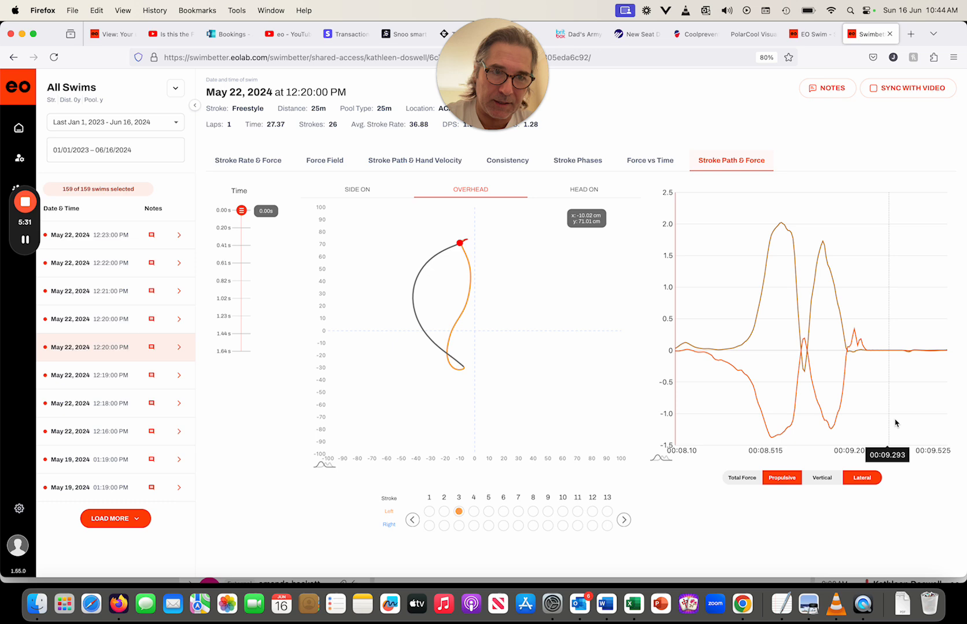
pyautogui.moveTo(802, 288)
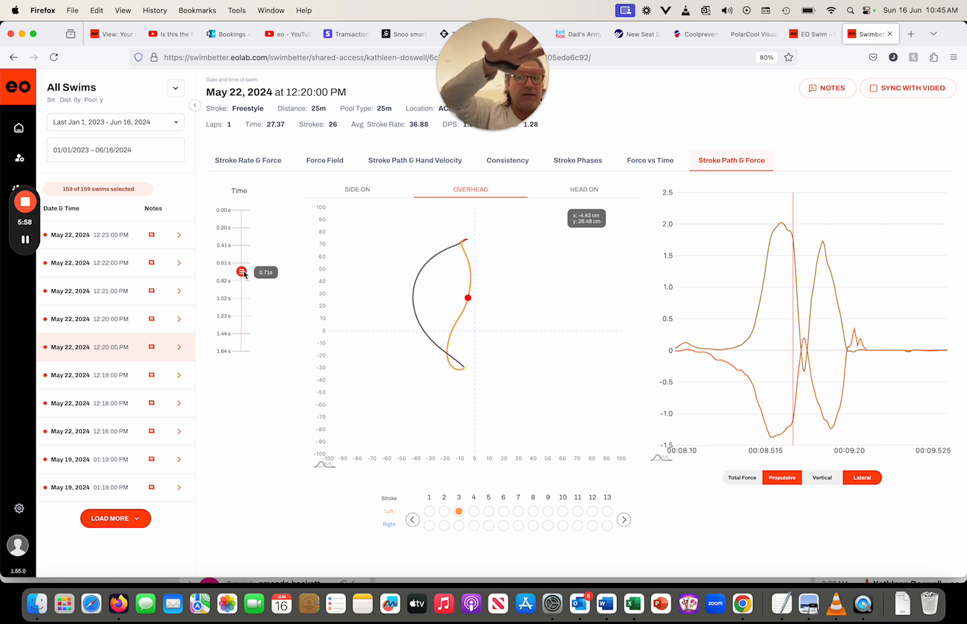
pyautogui.moveTo(728, 376)
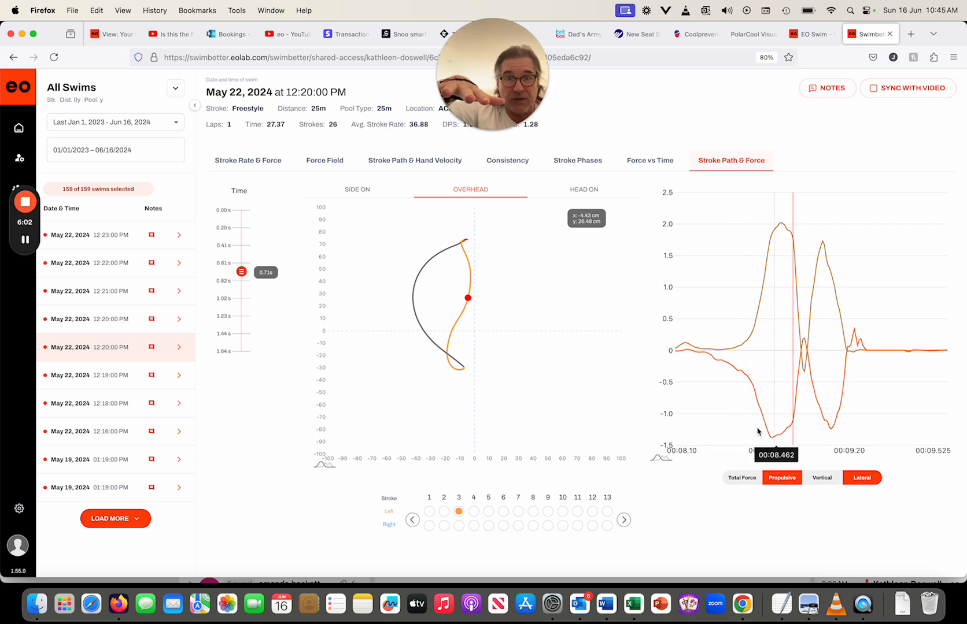
pyautogui.moveTo(502, 153)
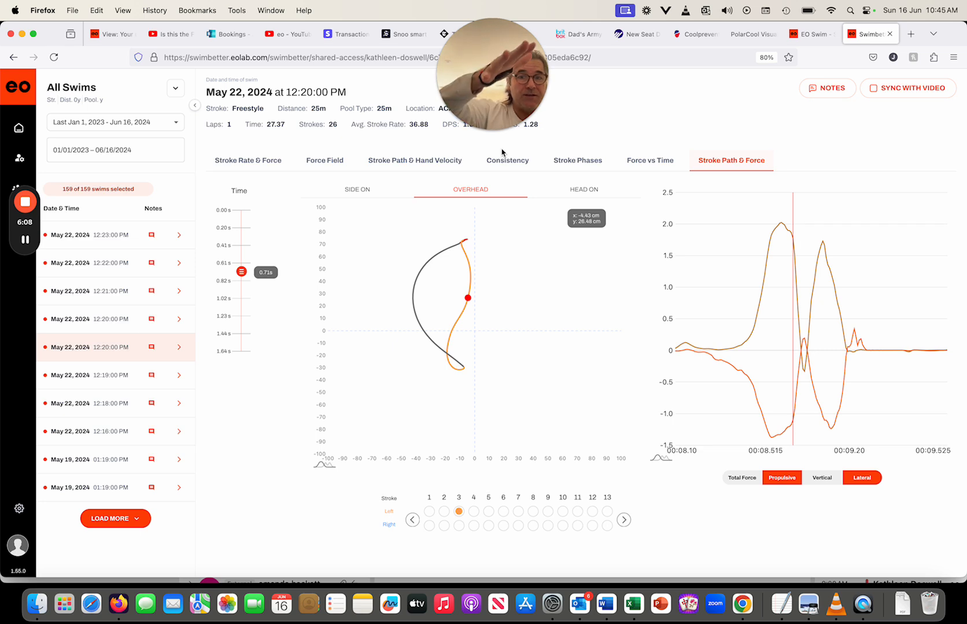
pyautogui.moveTo(480, 249)
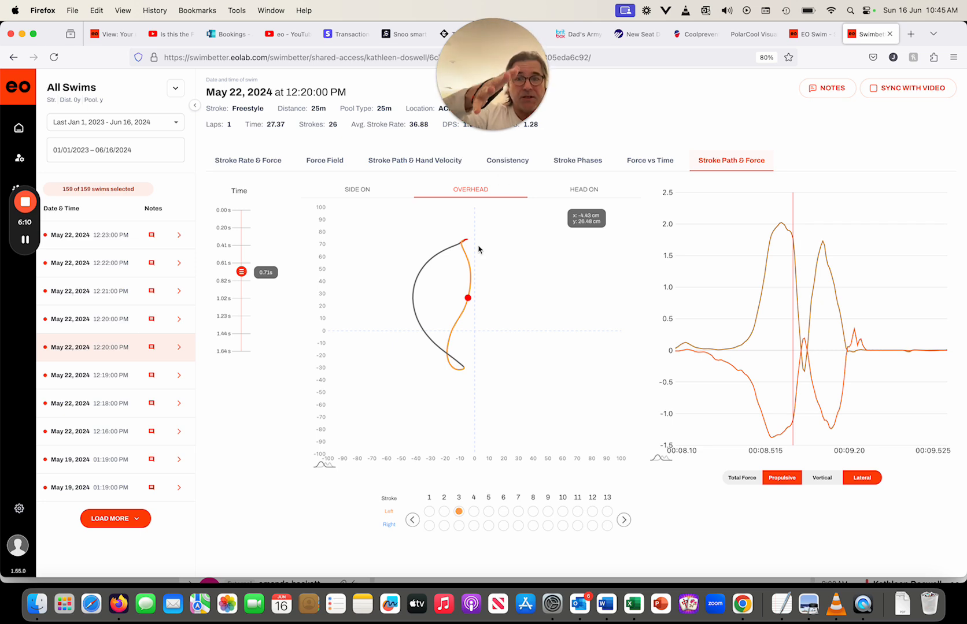
pyautogui.moveTo(452, 338)
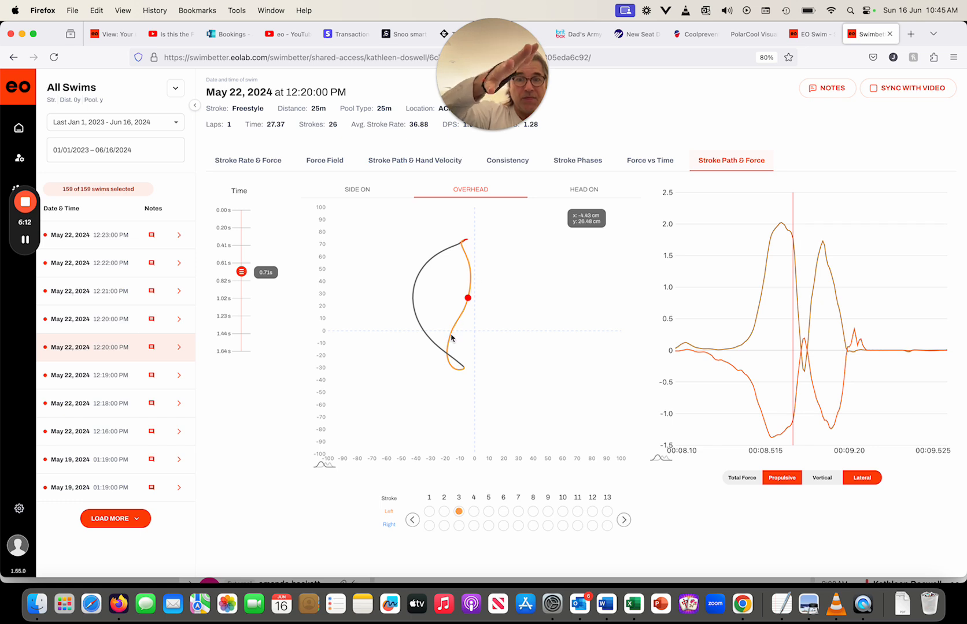
pyautogui.moveTo(462, 296)
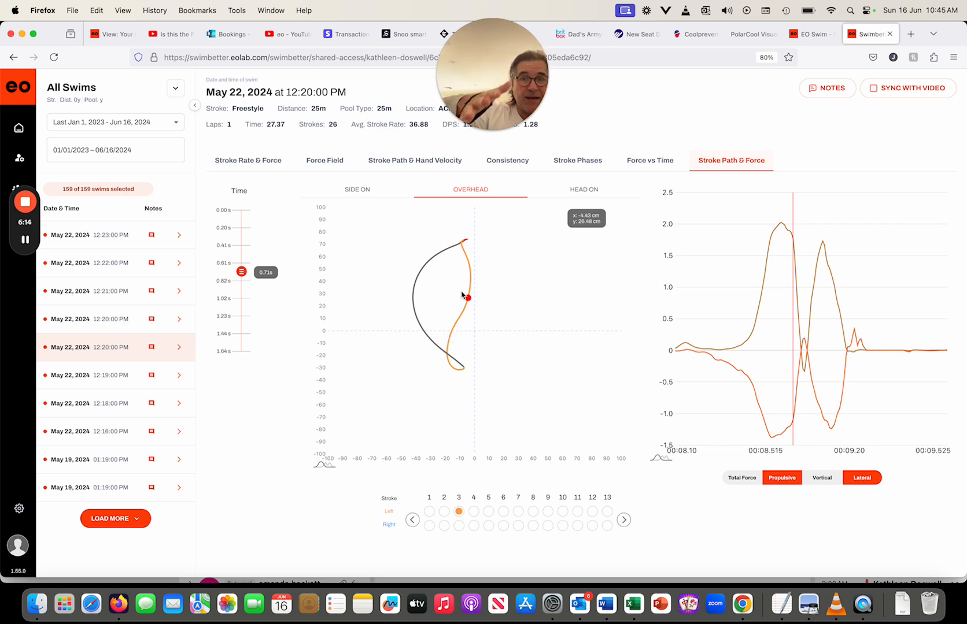
pyautogui.moveTo(452, 344)
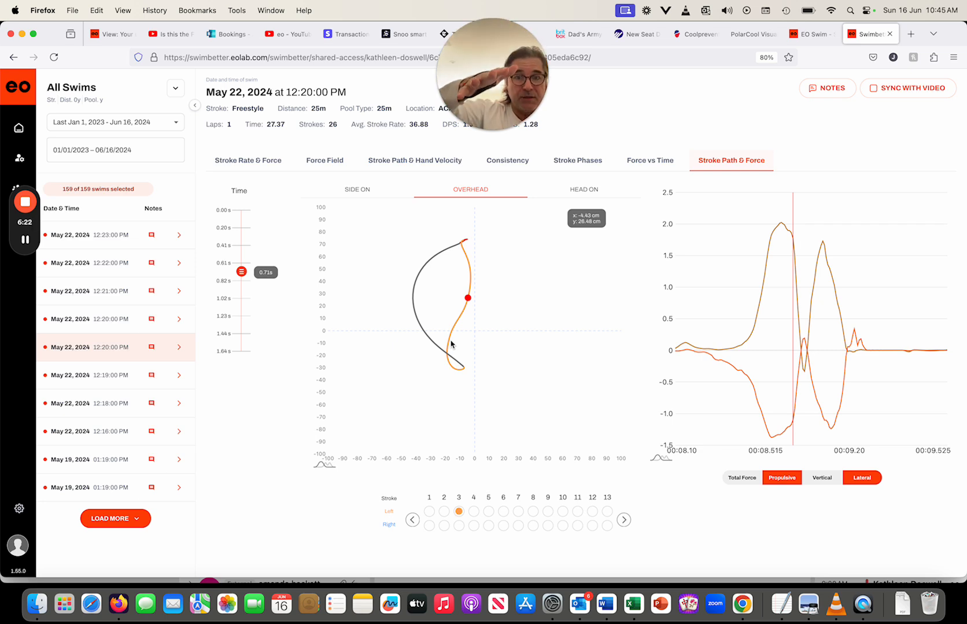
pyautogui.moveTo(450, 341)
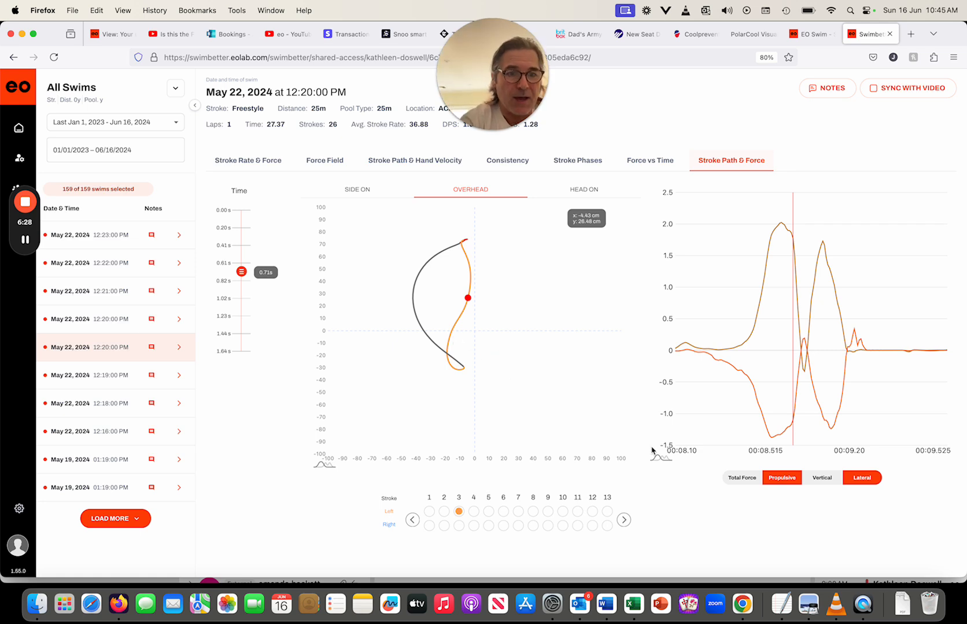
pyautogui.moveTo(798, 362)
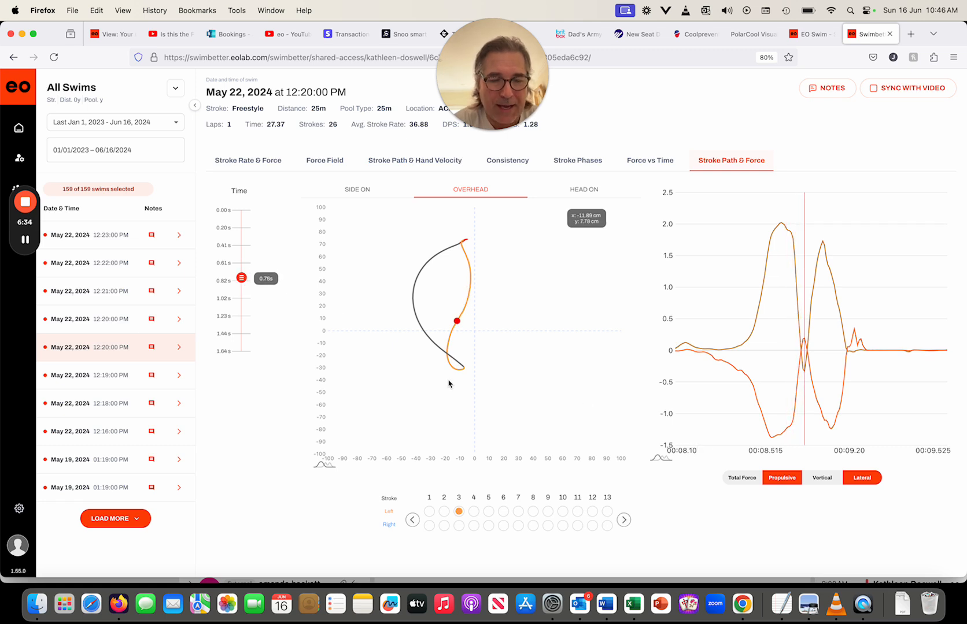
pyautogui.moveTo(803, 371)
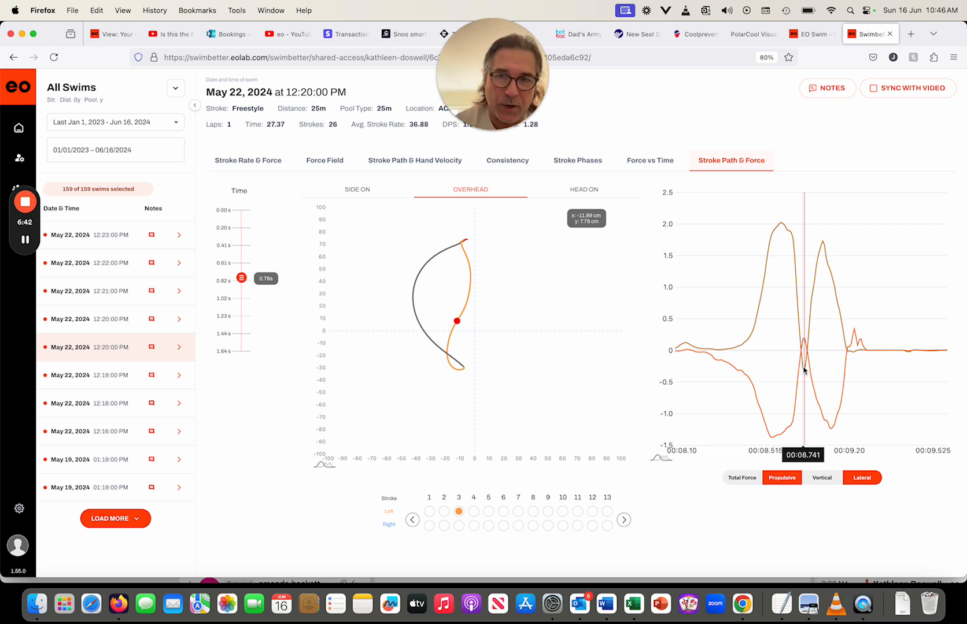
pyautogui.moveTo(812, 301)
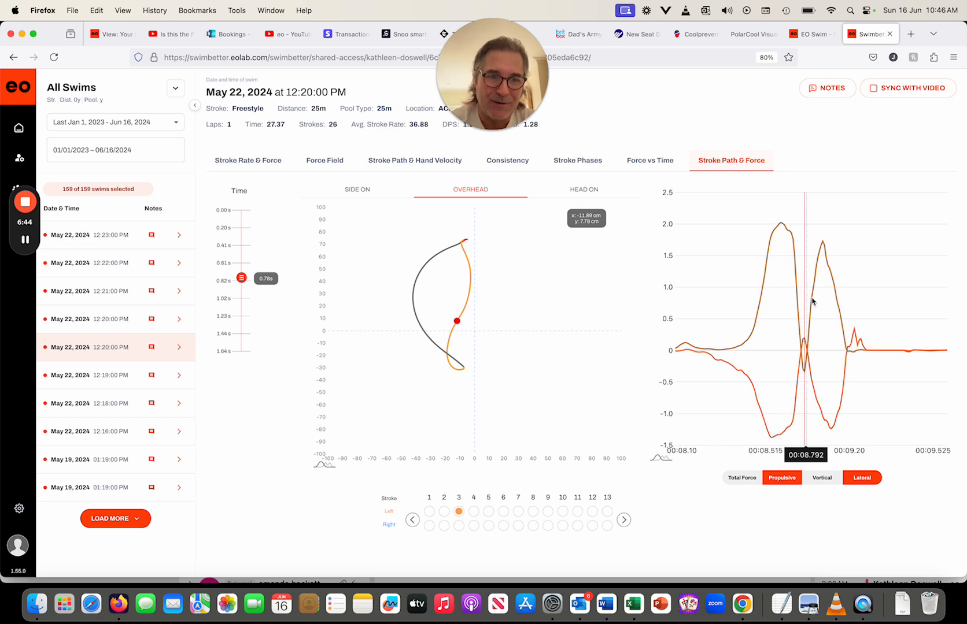
pyautogui.moveTo(808, 371)
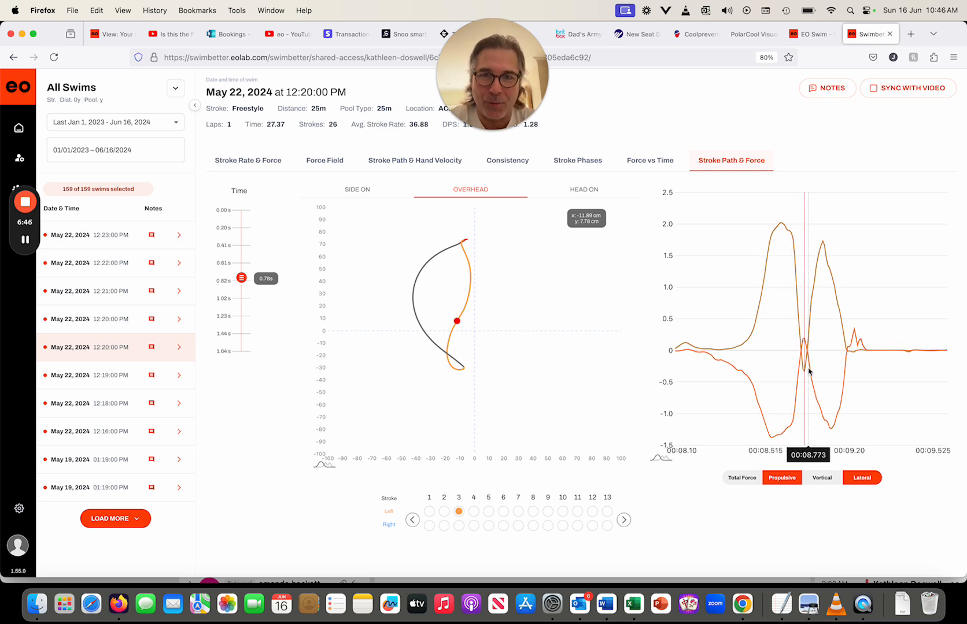
pyautogui.moveTo(551, 352)
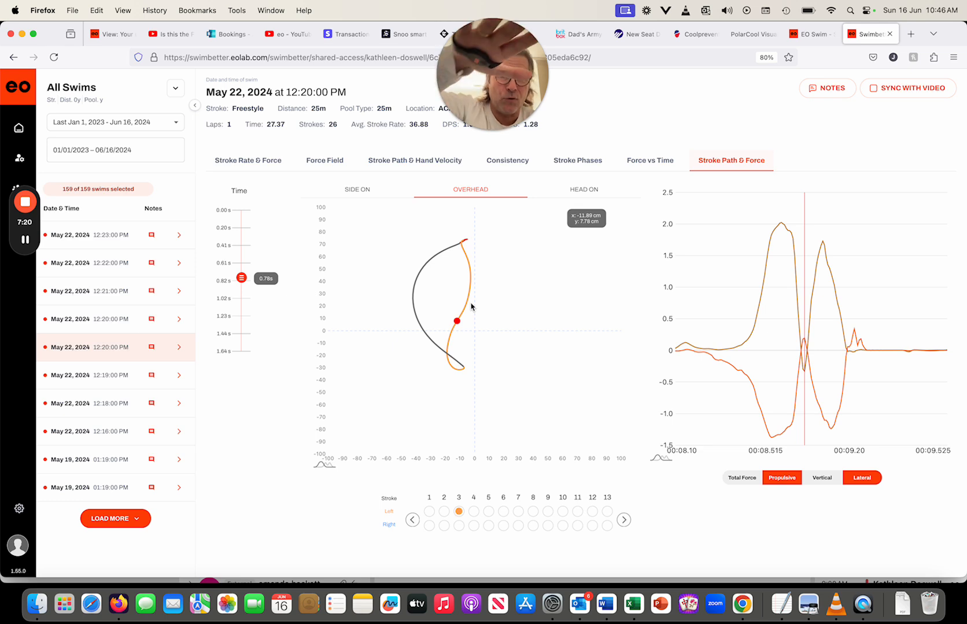
pyautogui.moveTo(791, 395)
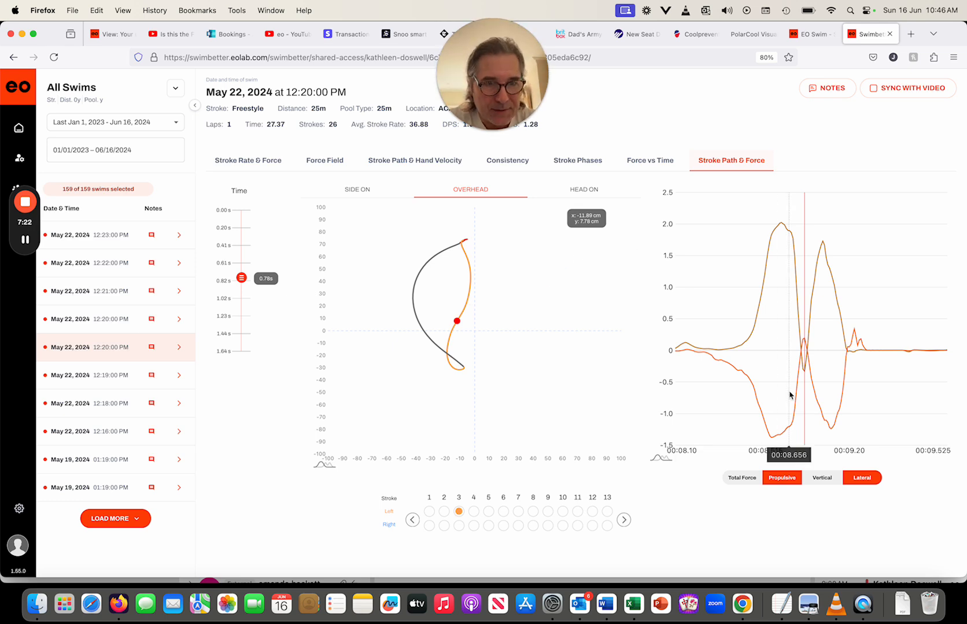
pyautogui.moveTo(801, 380)
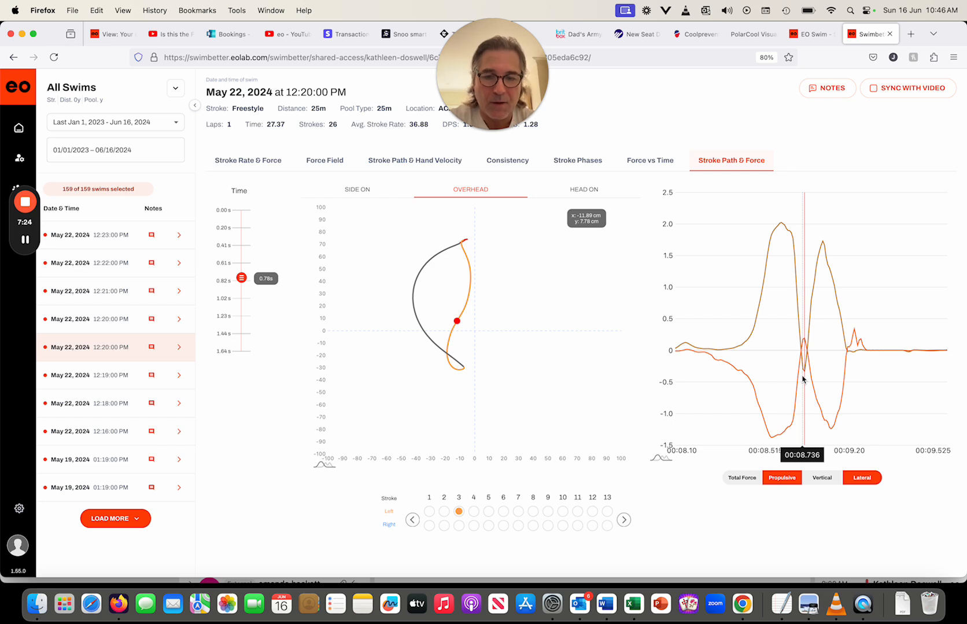
# Pick stroke 5, then switch to right-hand stroke 2.
pyautogui.click(487, 512)
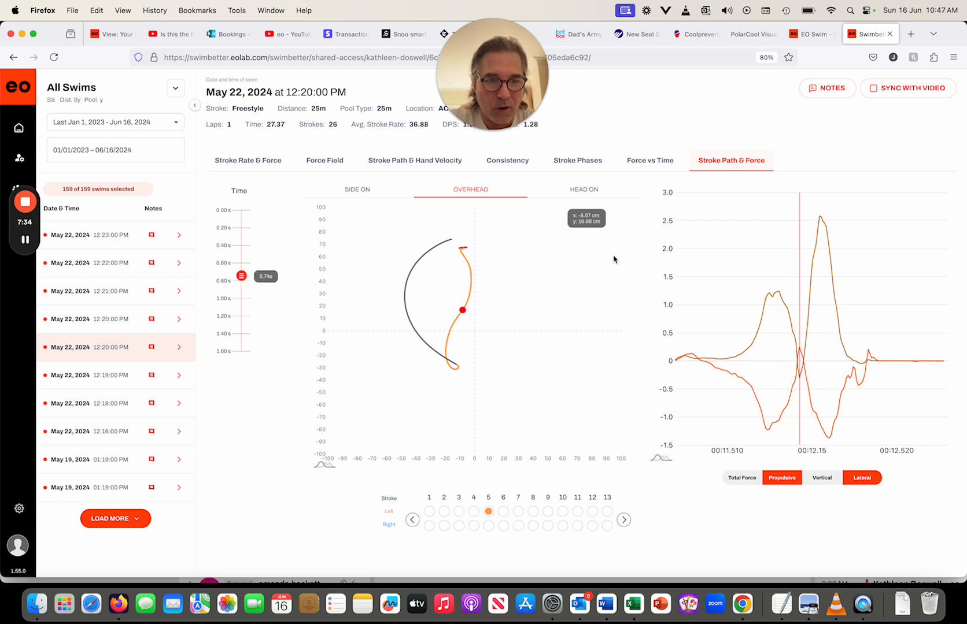
pyautogui.moveTo(800, 379)
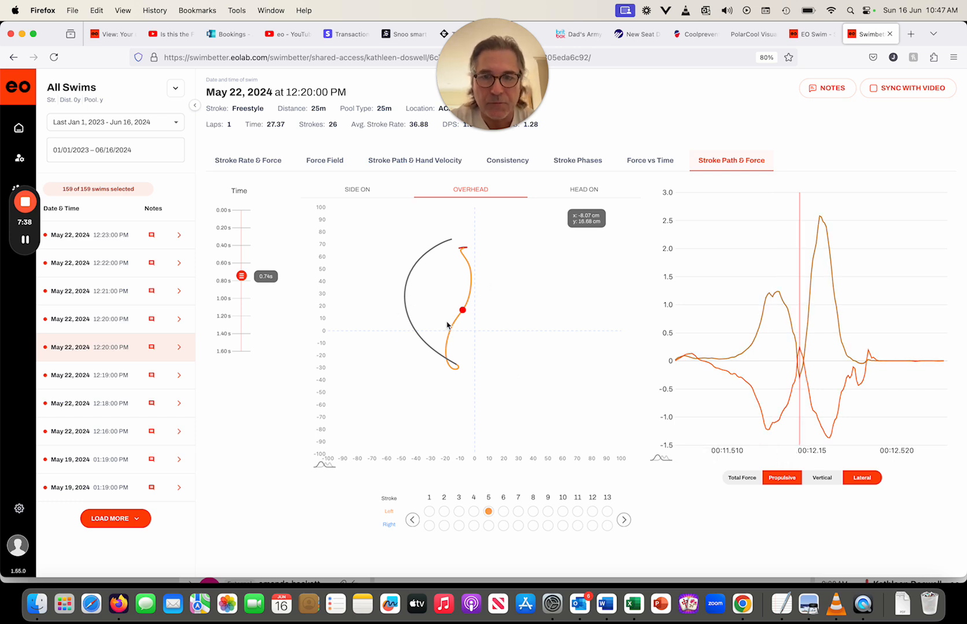
pyautogui.moveTo(452, 317)
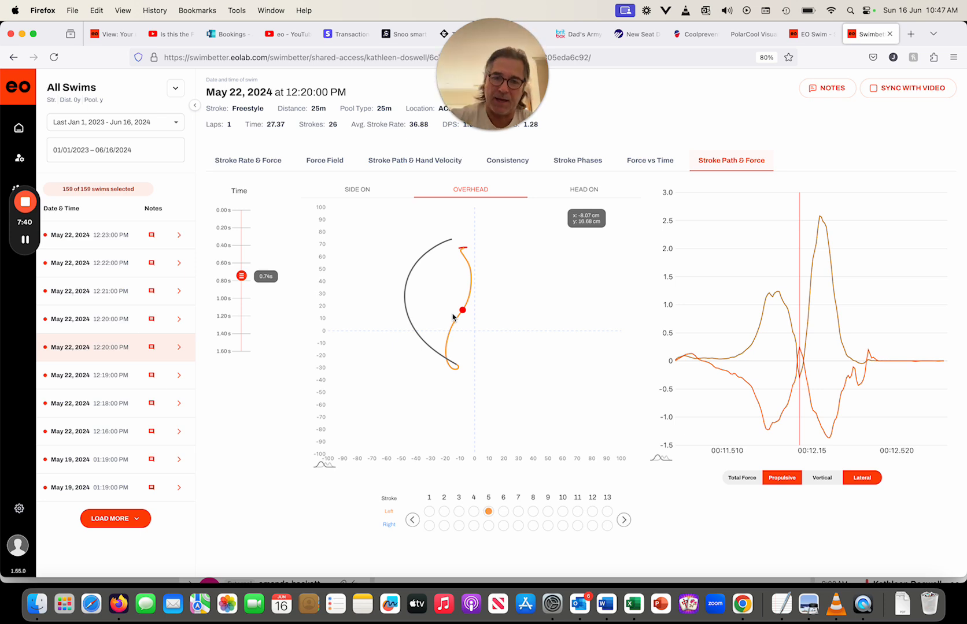
pyautogui.click(443, 524)
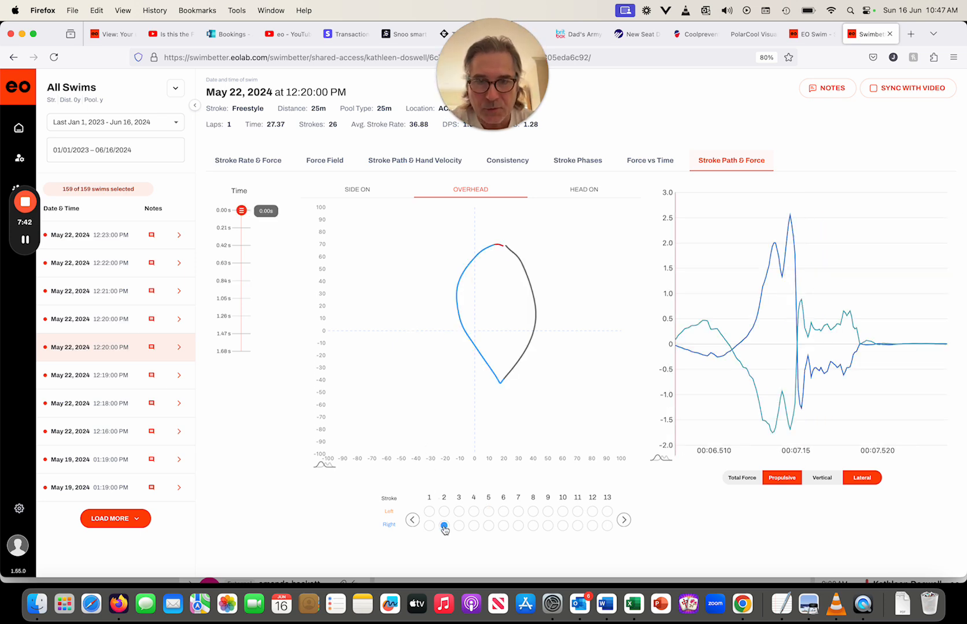
pyautogui.moveTo(503, 246)
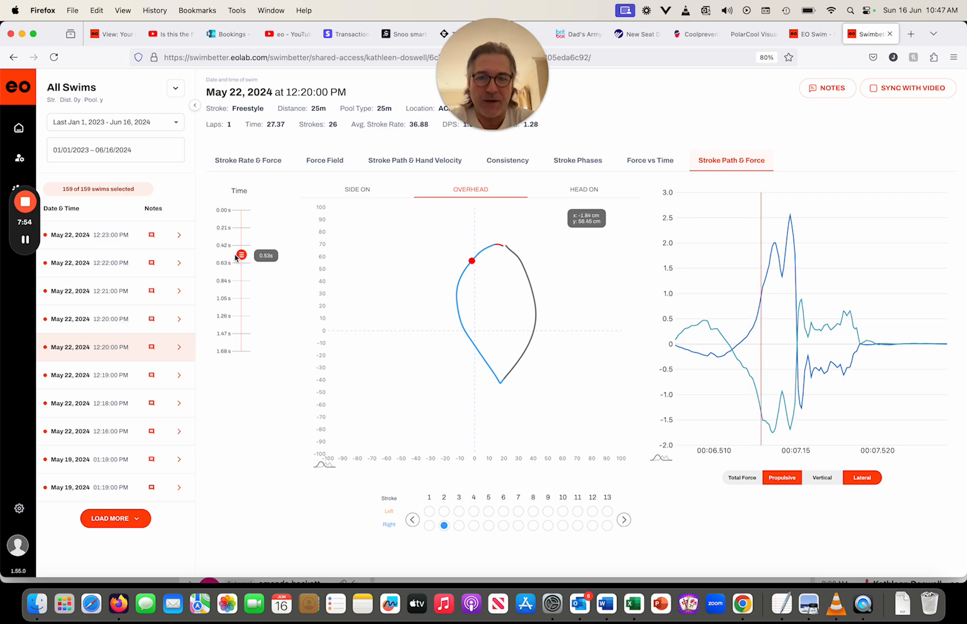
pyautogui.moveTo(492, 458)
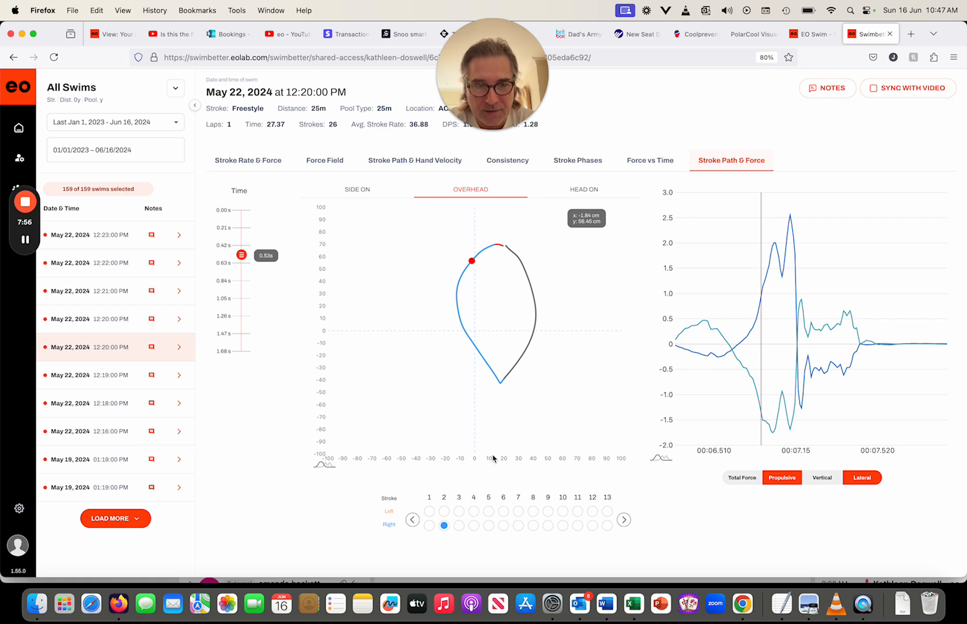
pyautogui.moveTo(775, 425)
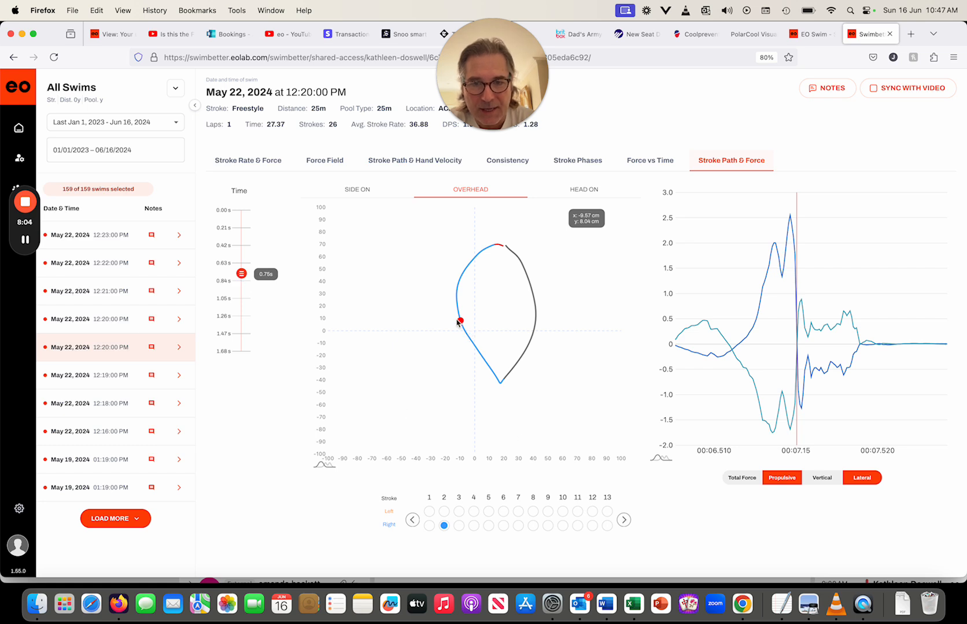
pyautogui.moveTo(523, 410)
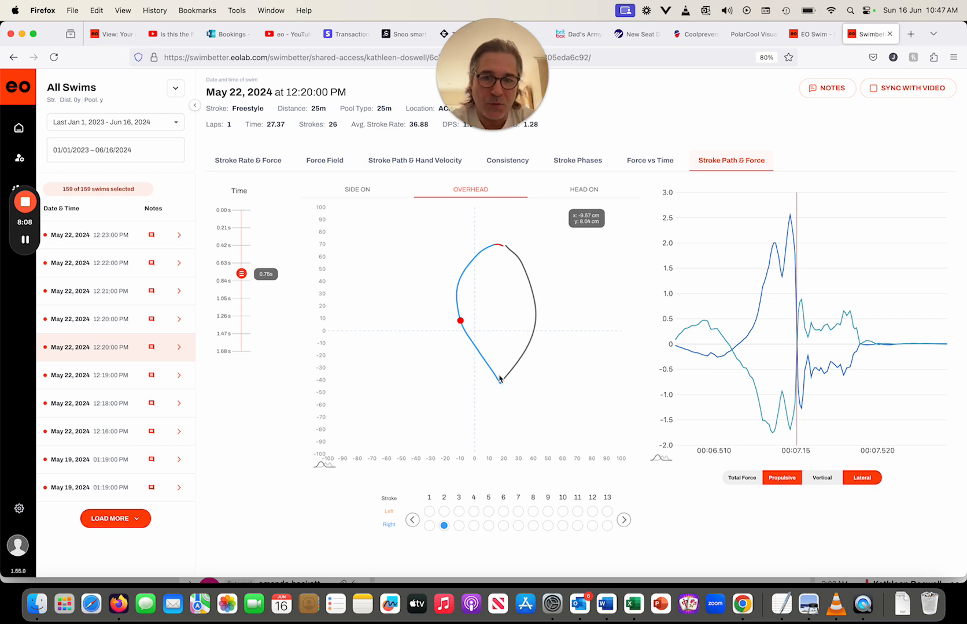
pyautogui.moveTo(804, 329)
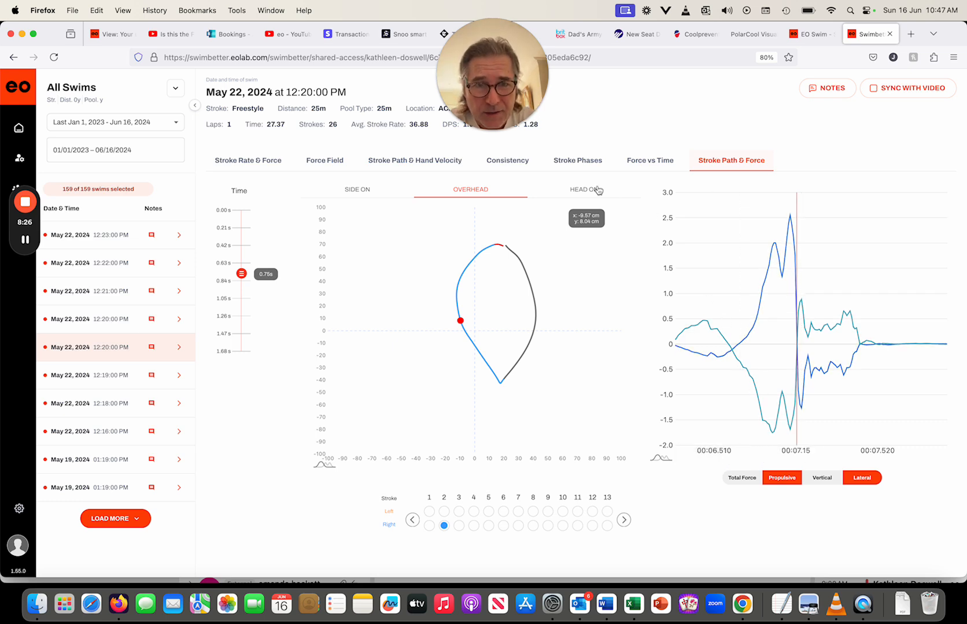
# View right stroke 2 head-on, compare with overhead, then return to head-on.
pyautogui.click(584, 189)
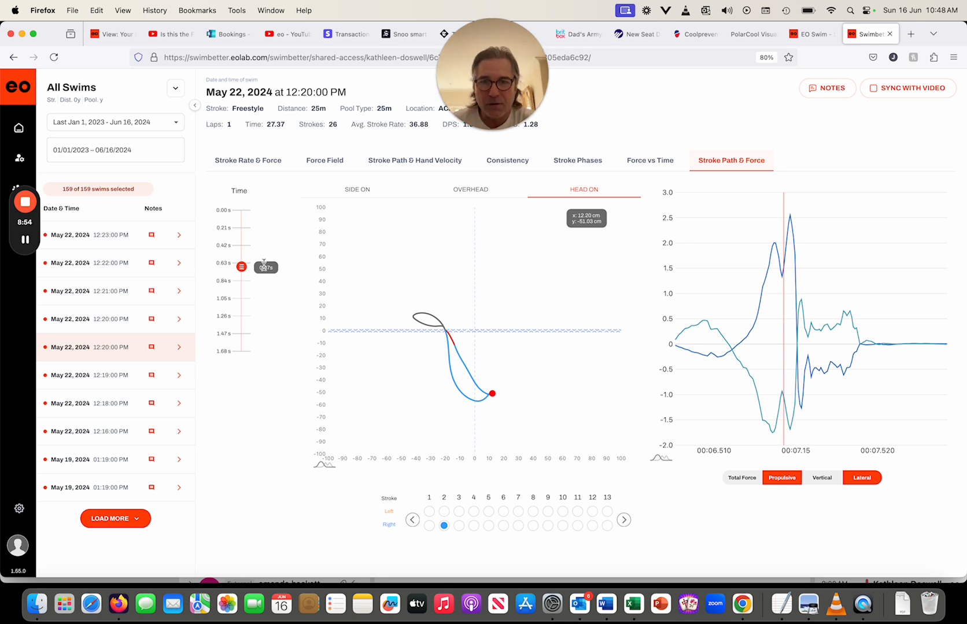
pyautogui.click(471, 189)
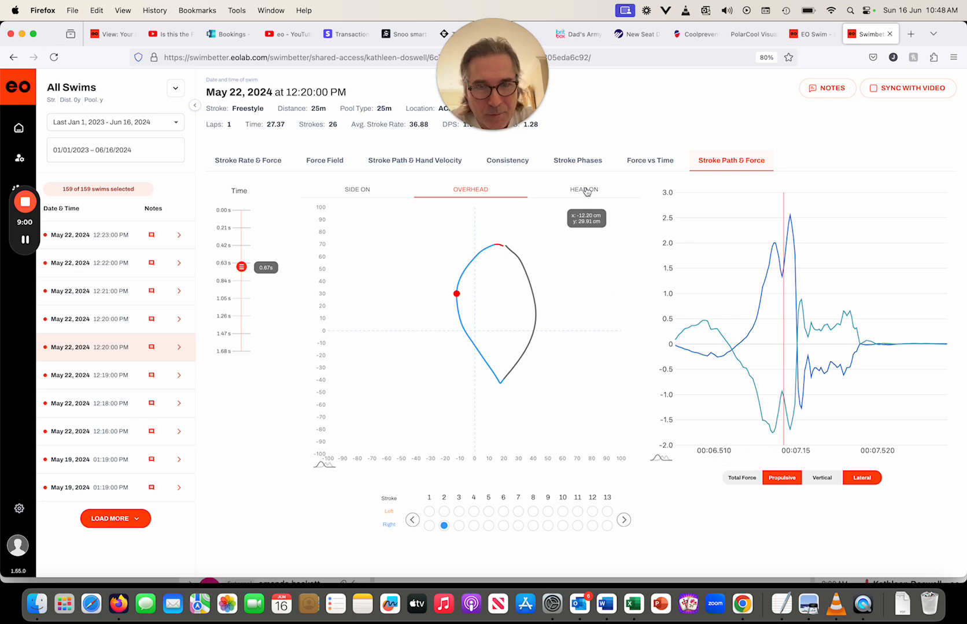
pyautogui.click(583, 189)
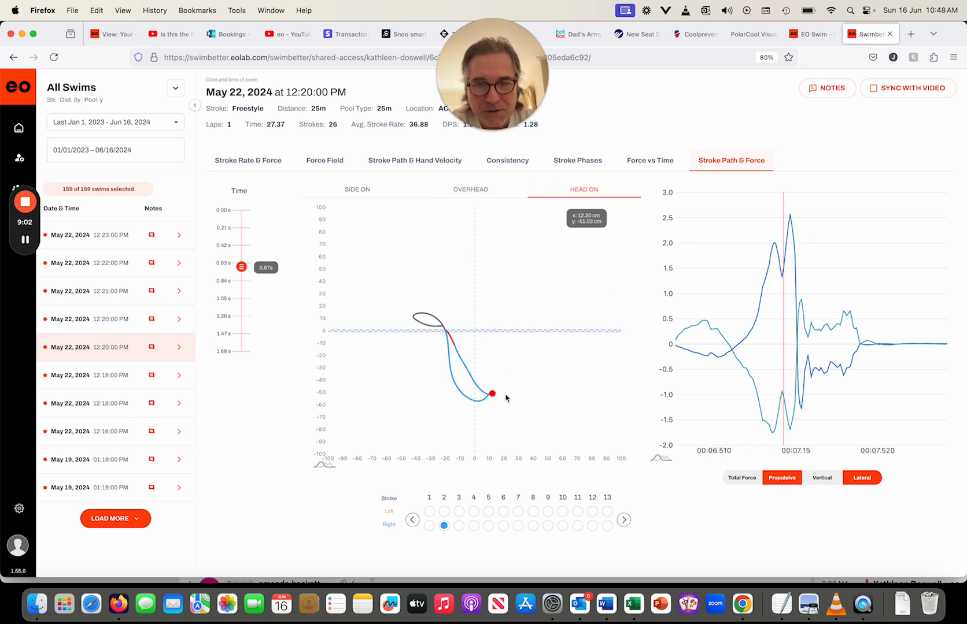
pyautogui.moveTo(533, 400)
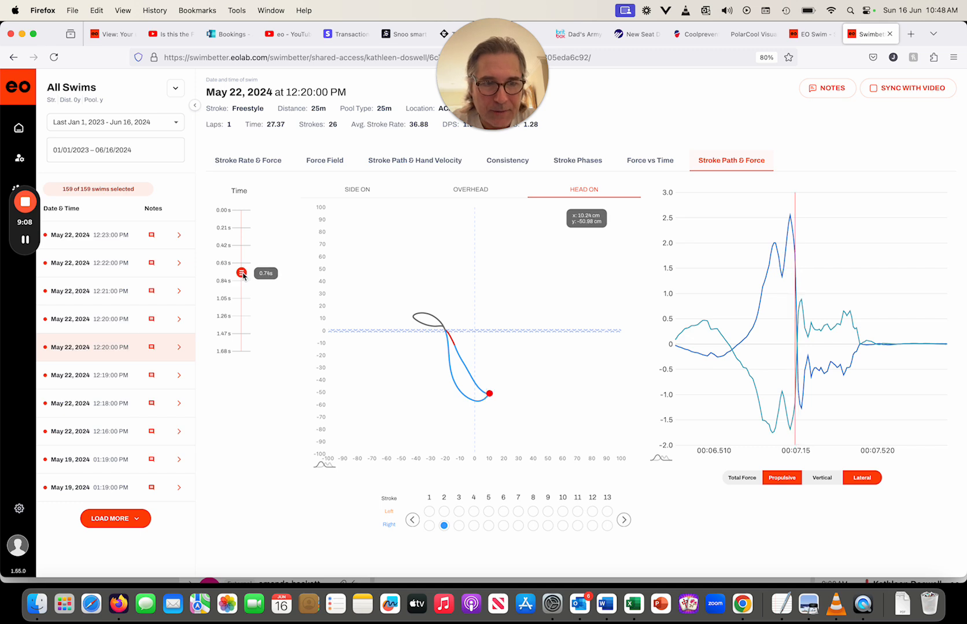
pyautogui.moveTo(791, 218)
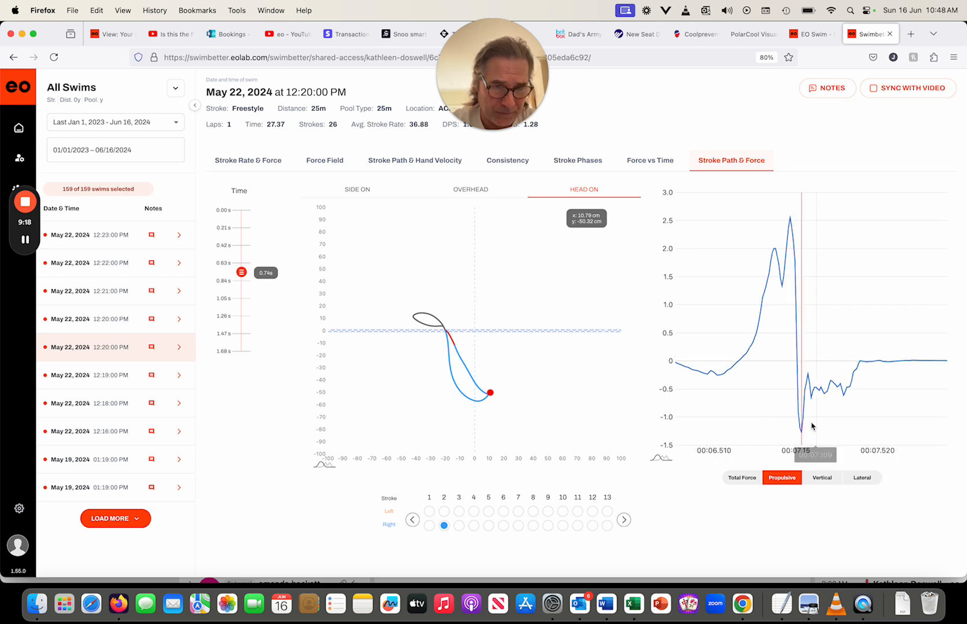
pyautogui.moveTo(805, 436)
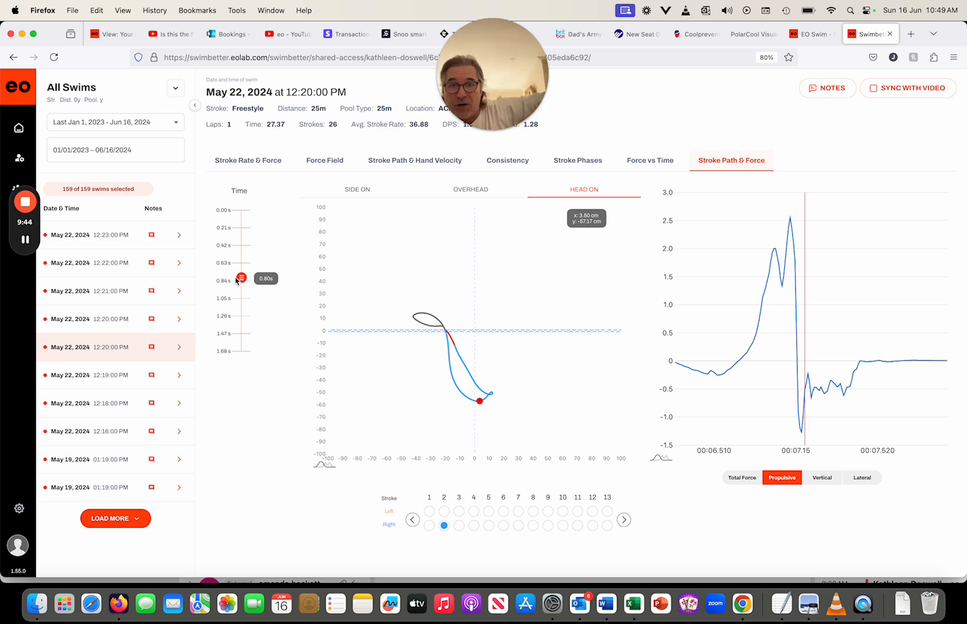
pyautogui.moveTo(529, 323)
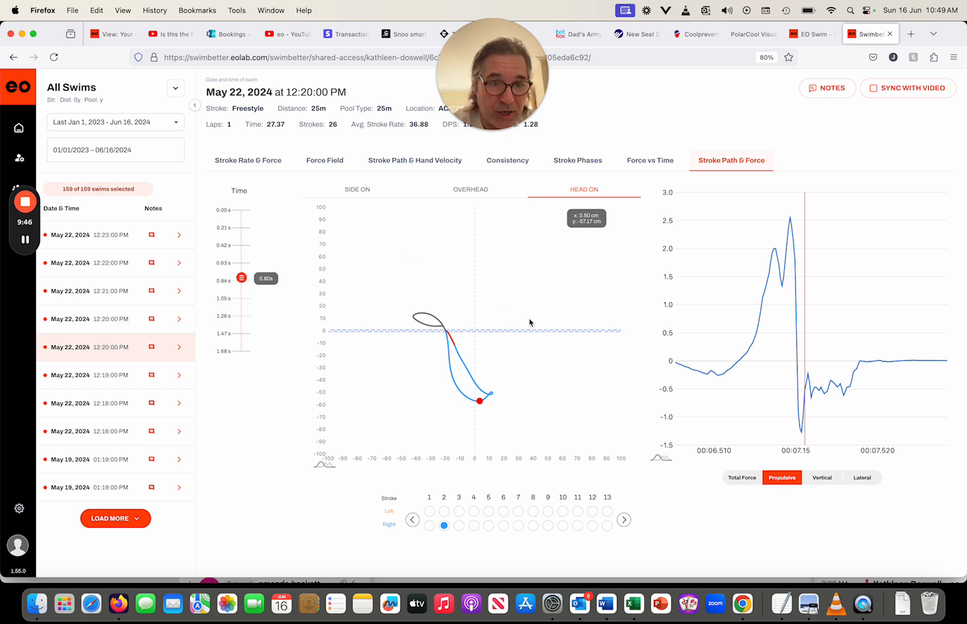
pyautogui.moveTo(796, 283)
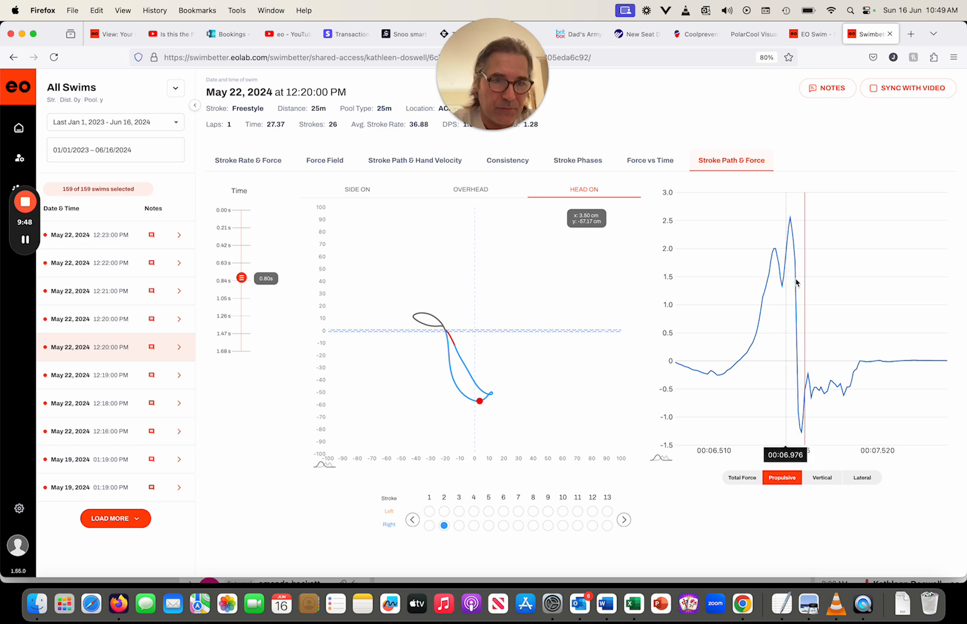
pyautogui.moveTo(819, 383)
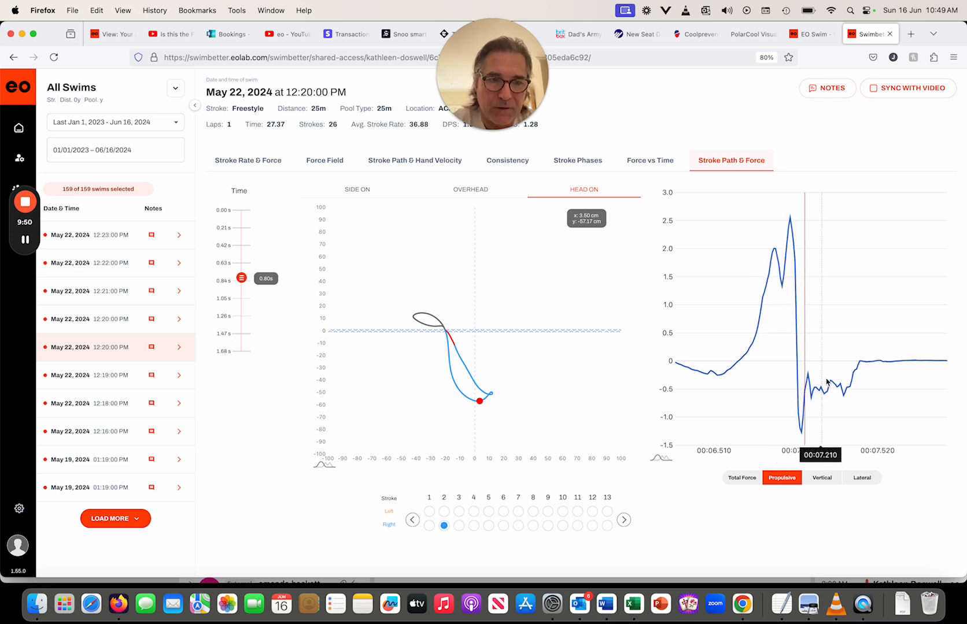
pyautogui.moveTo(820, 377)
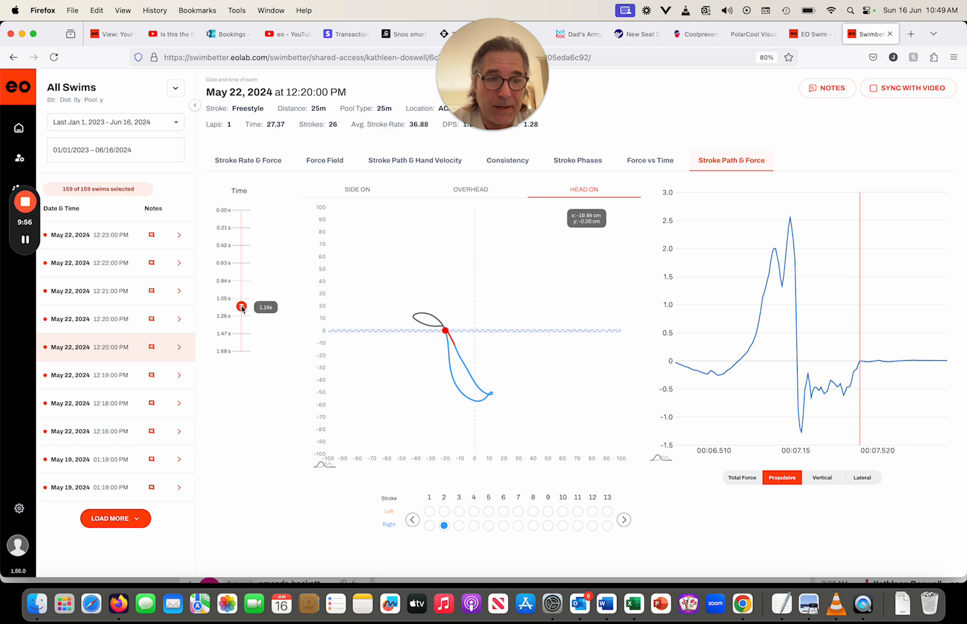
pyautogui.moveTo(573, 401)
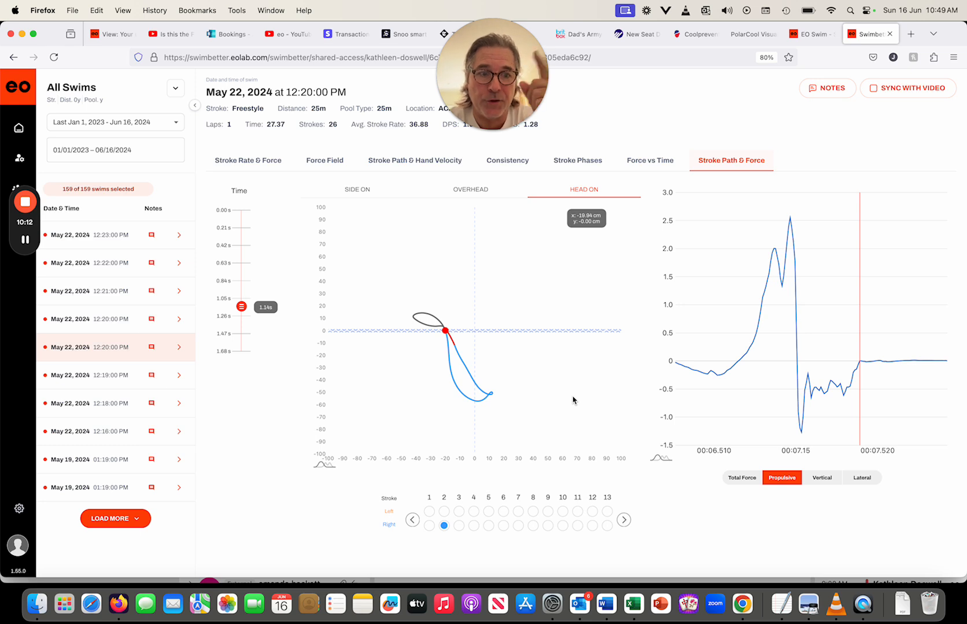
pyautogui.moveTo(780, 361)
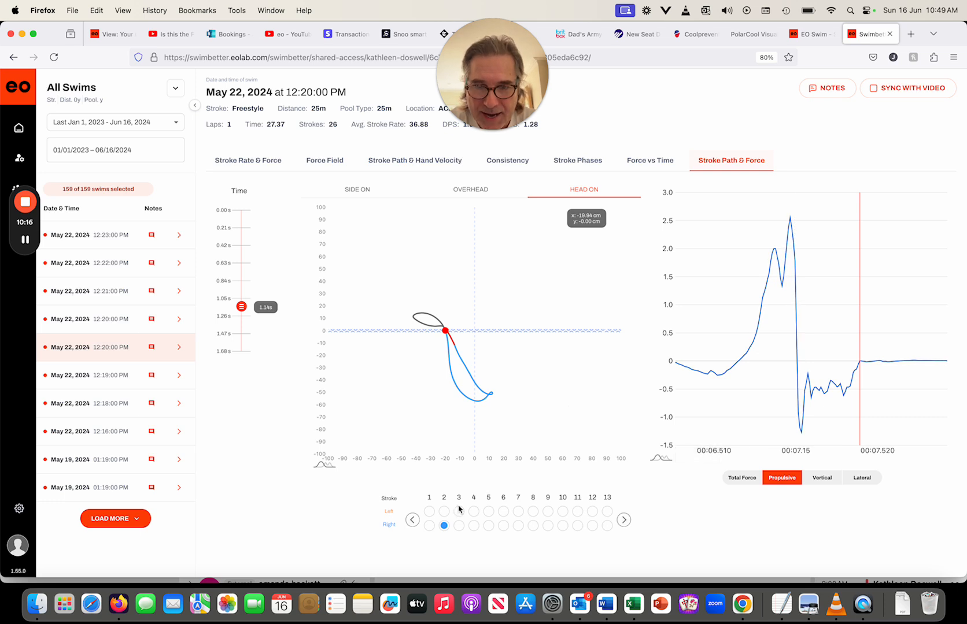
# Switch to left-hand stroke 3.
pyautogui.click(459, 511)
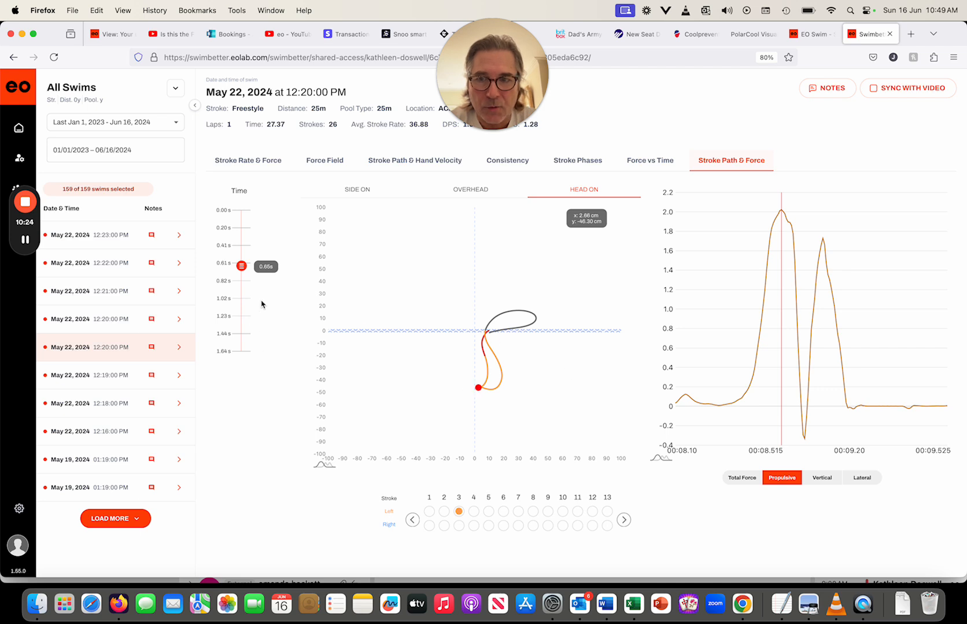
# Compare left stroke 3's overhead path, then return to head-on.
pyautogui.click(470, 189)
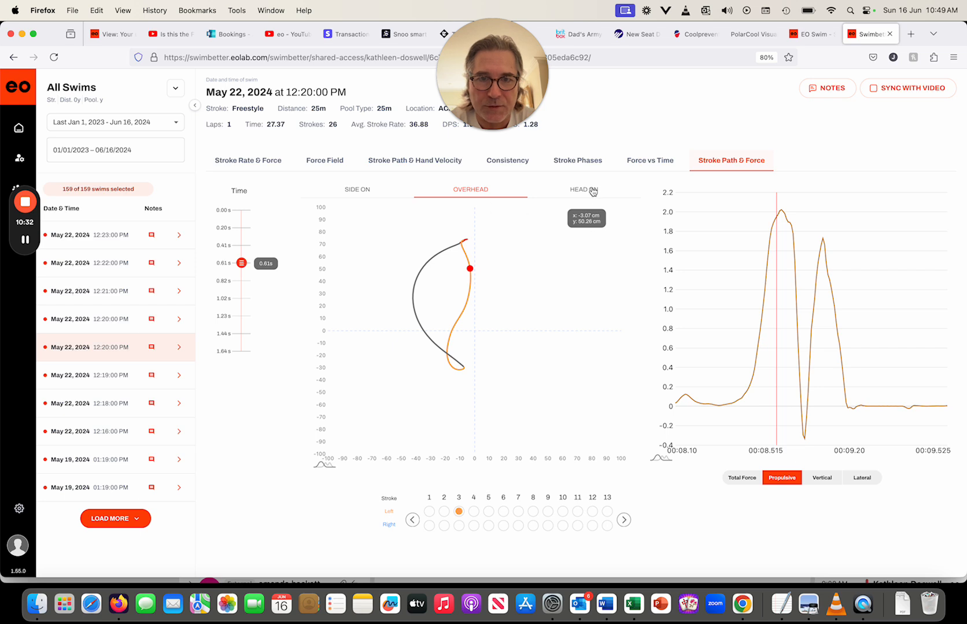
pyautogui.click(582, 189)
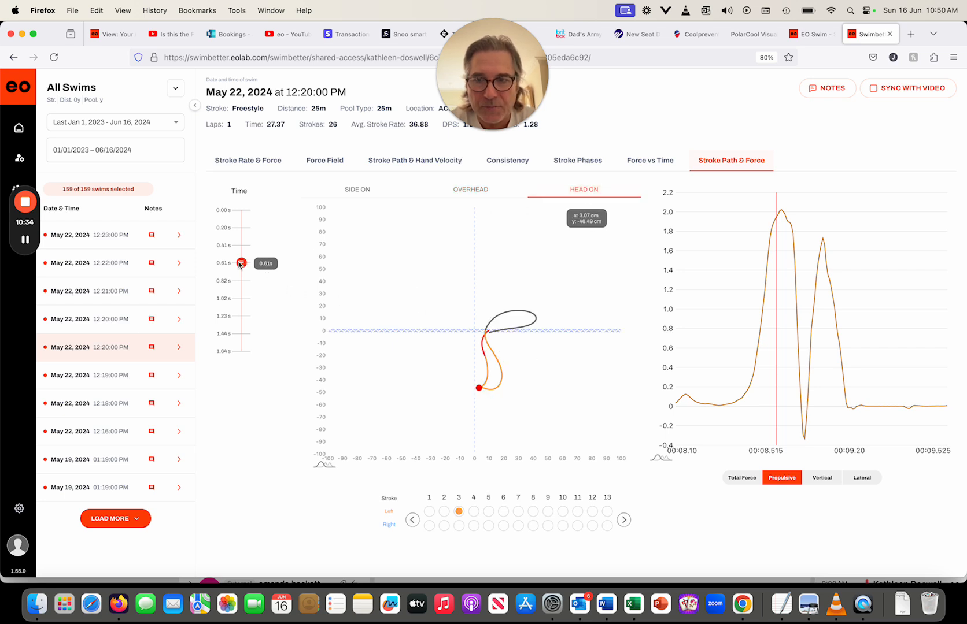